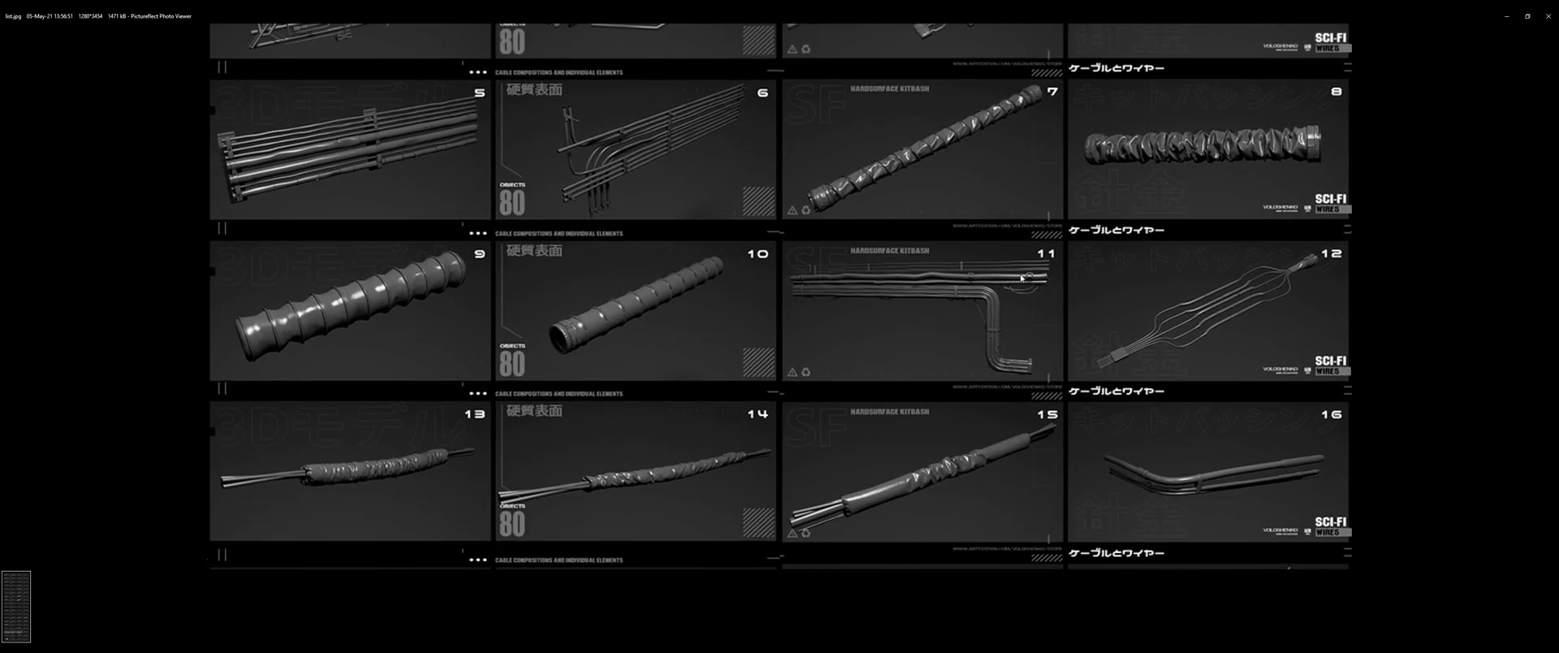
Step: Zoom around the sci-fi wires contact sheet to inspect cables 15, 16, 59 and 60
scroll(down, 3)
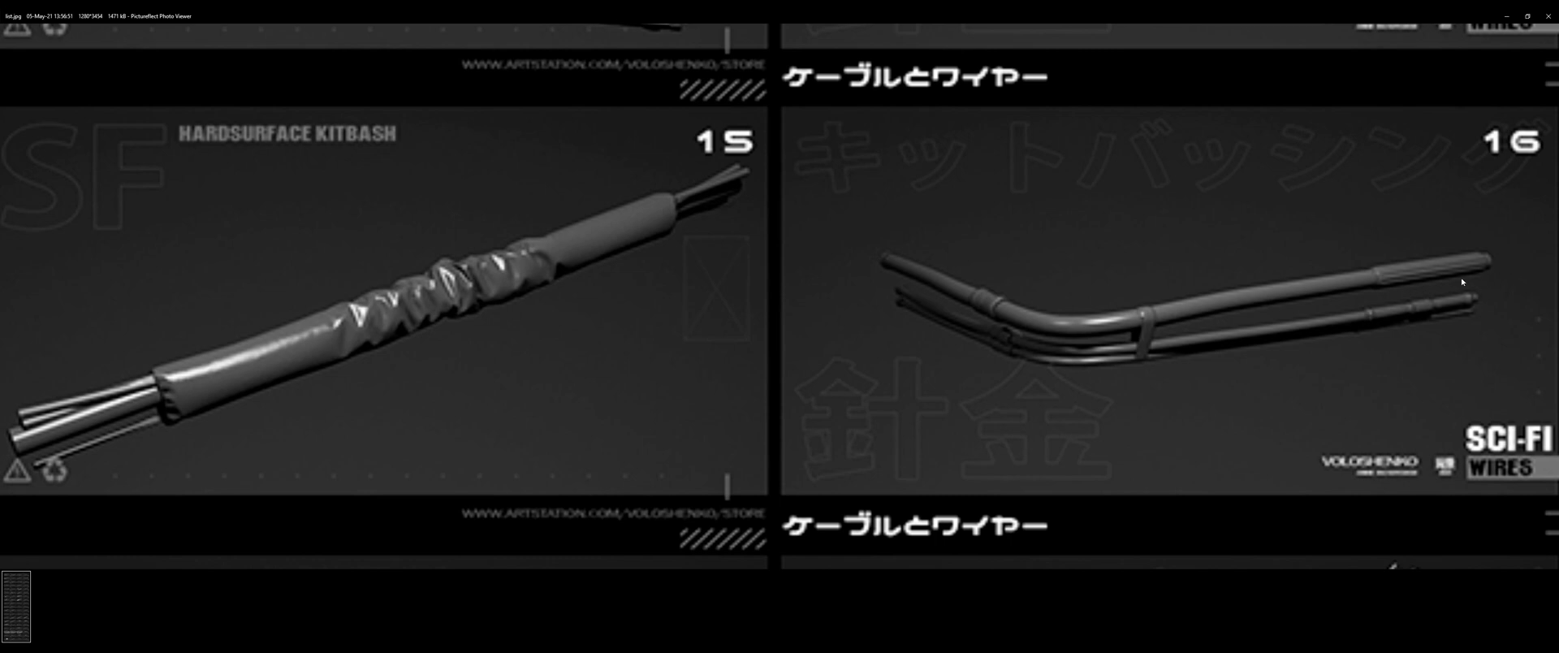
mouse_move(943, 265)
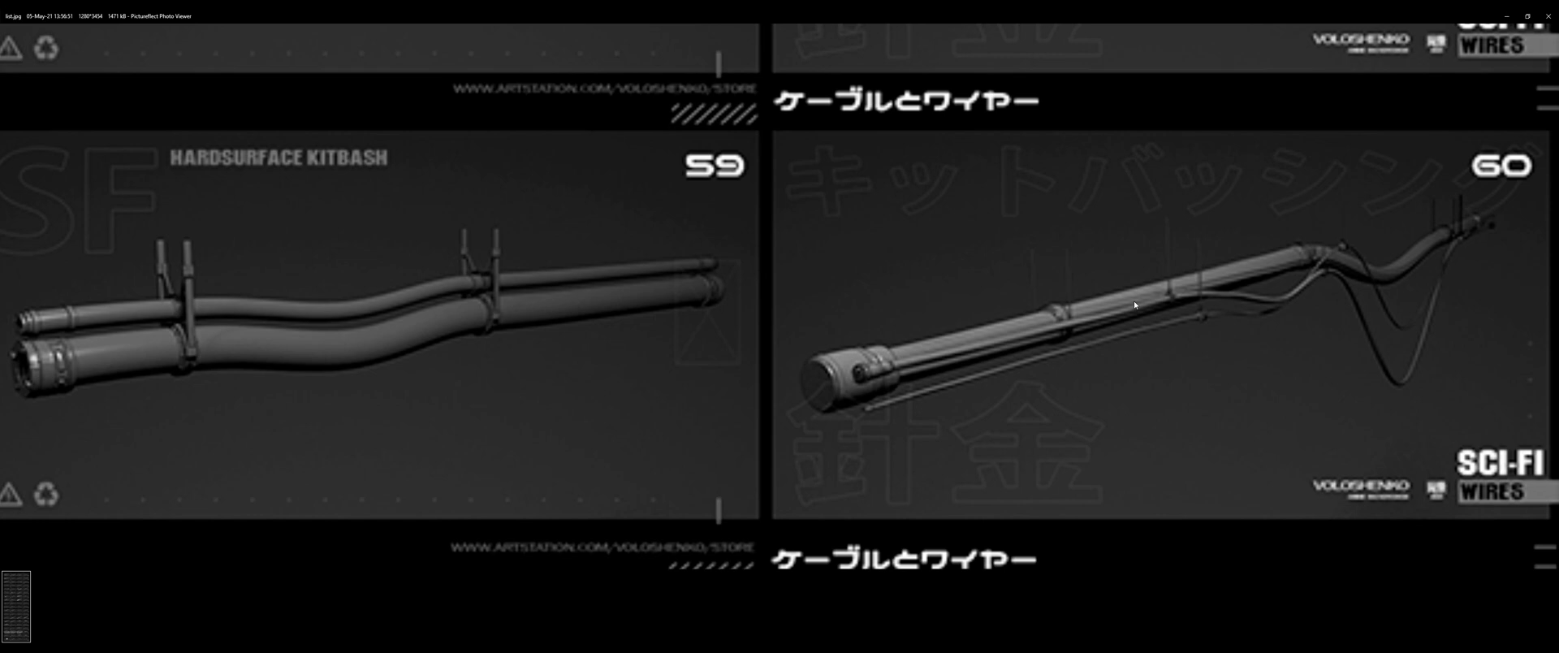
mouse_move(1449, 242)
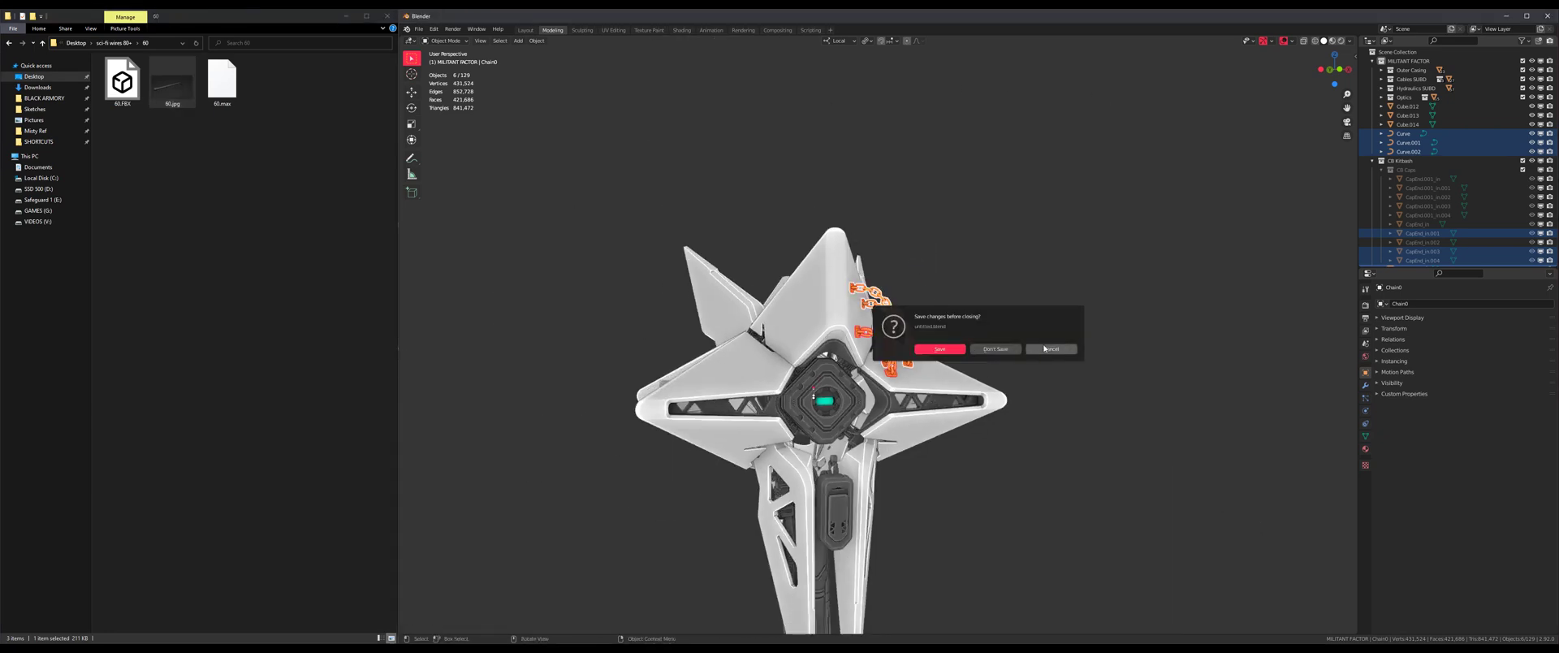
Step: Dismiss the unsaved-changes prompt and import the cable FBX model from the 60 folder
click(994, 349)
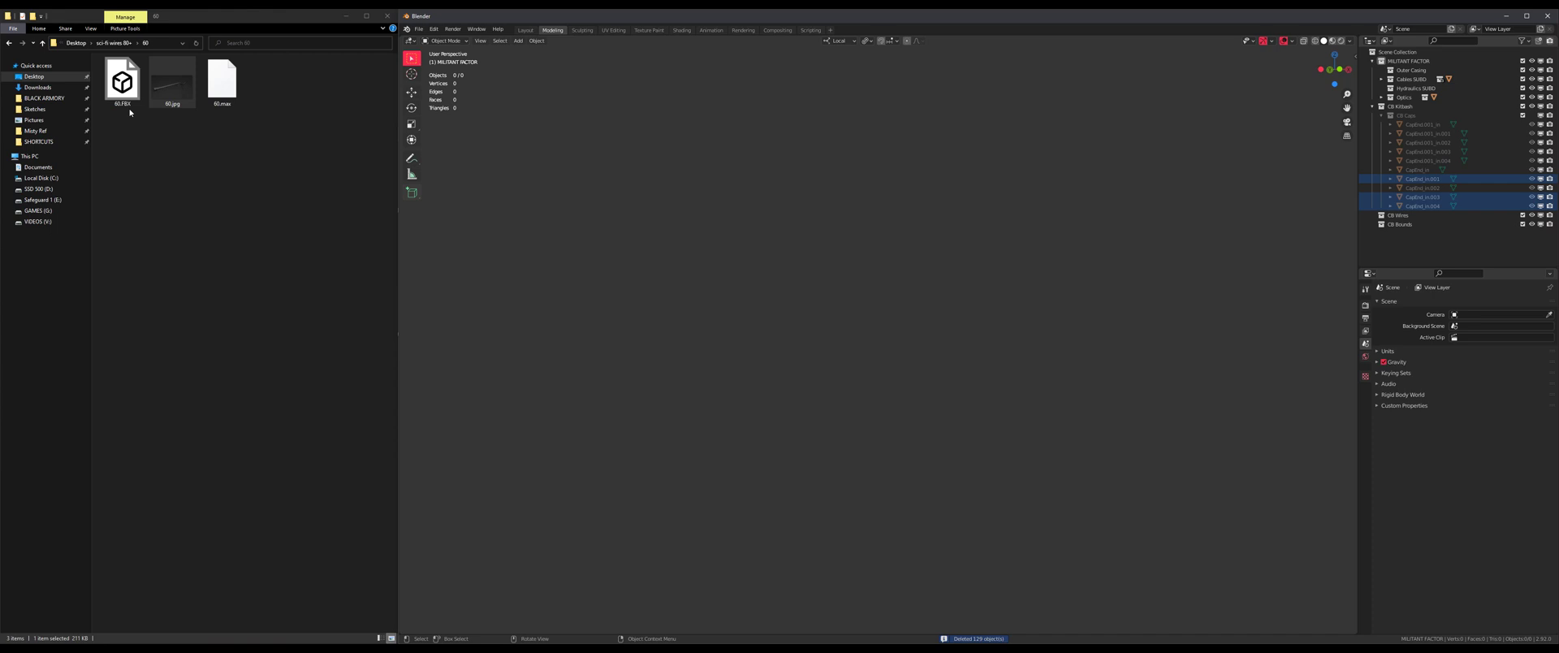
click(420, 27)
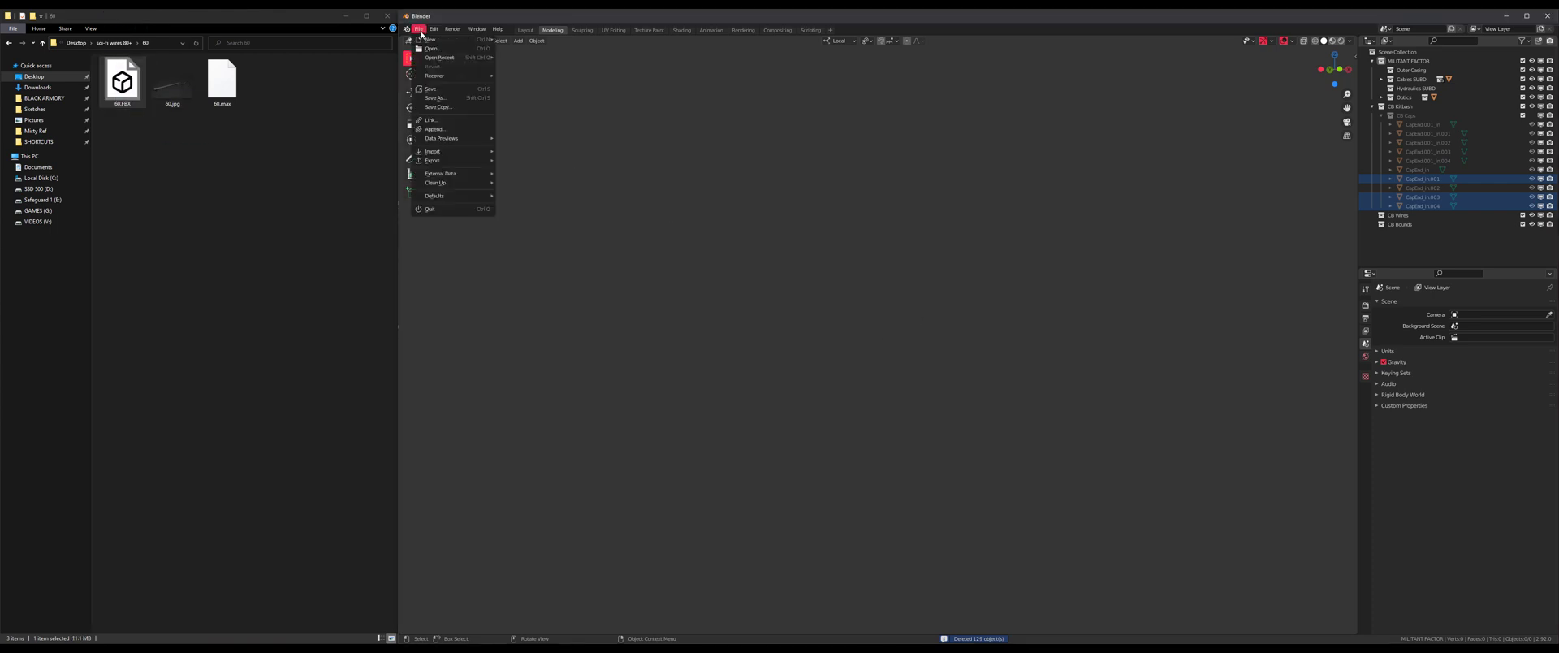
mouse_move(432, 150)
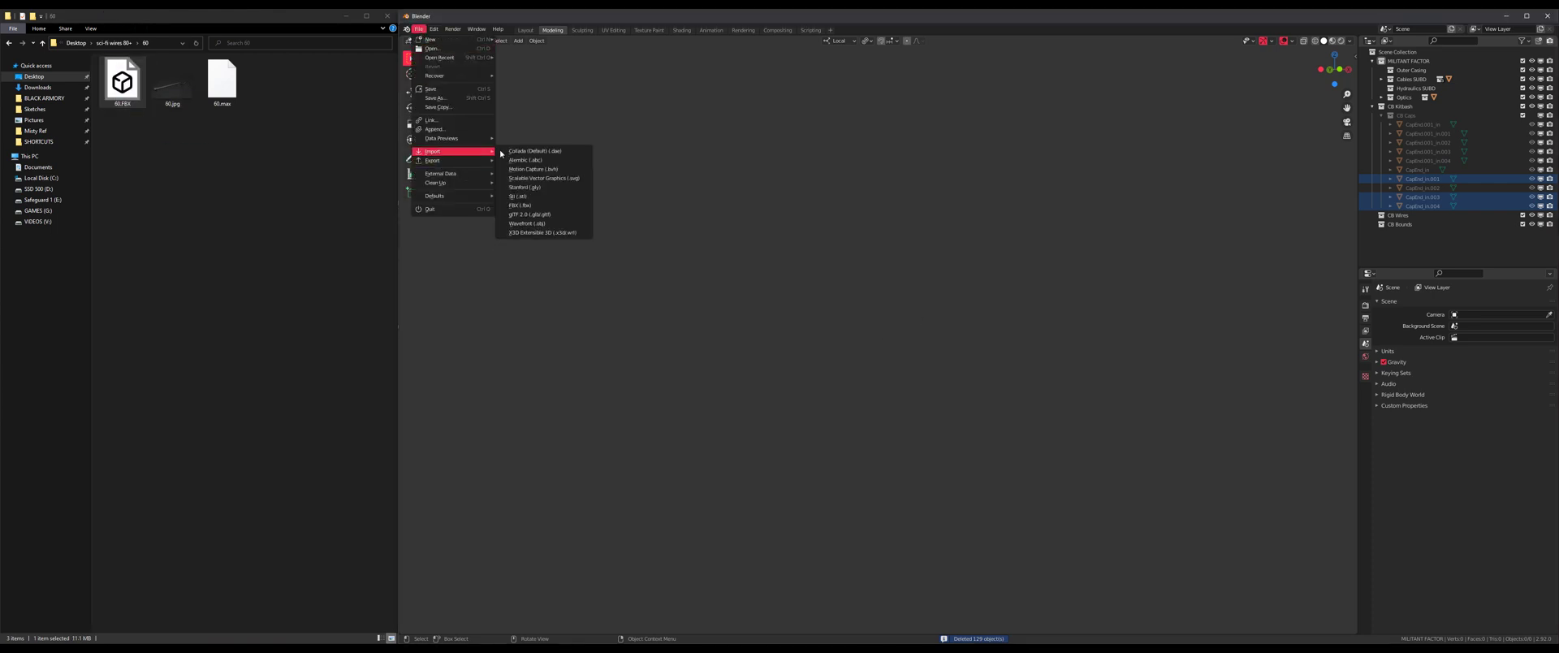
click(542, 208)
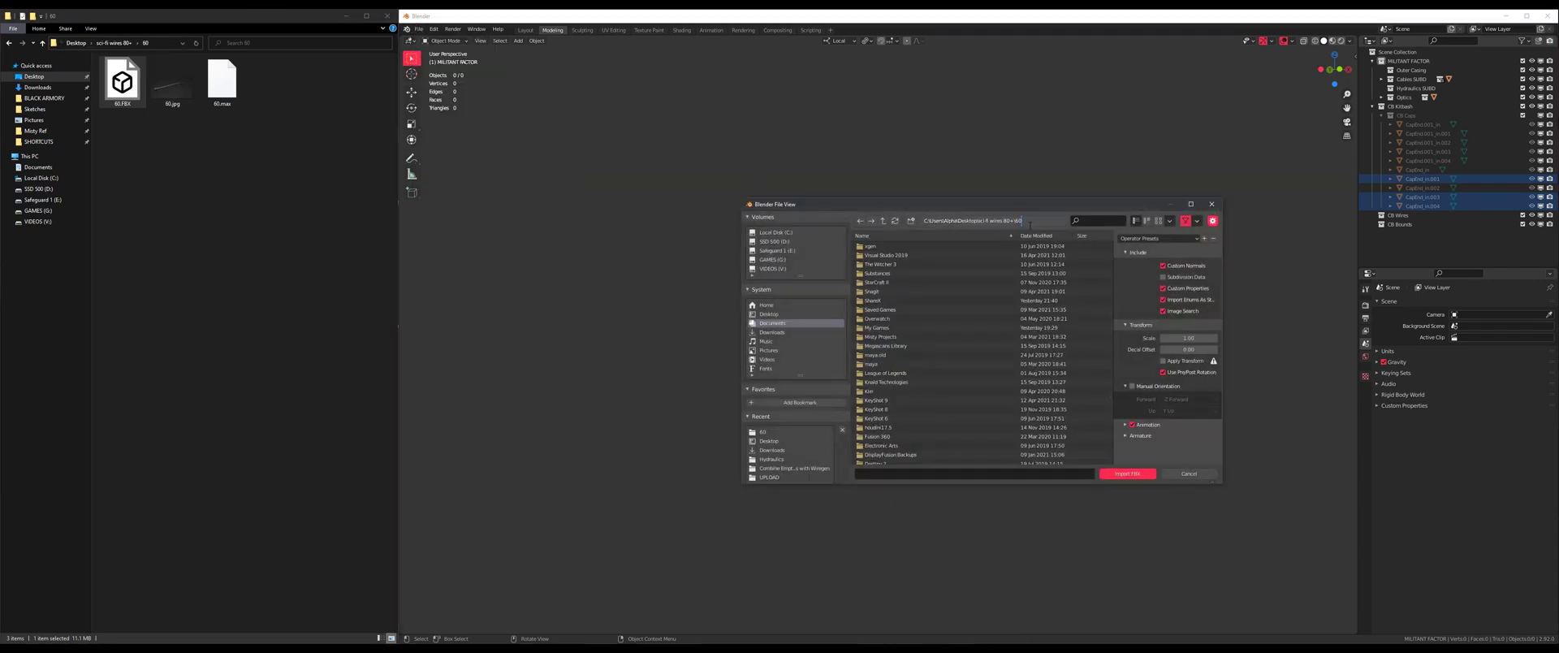
click(1187, 472)
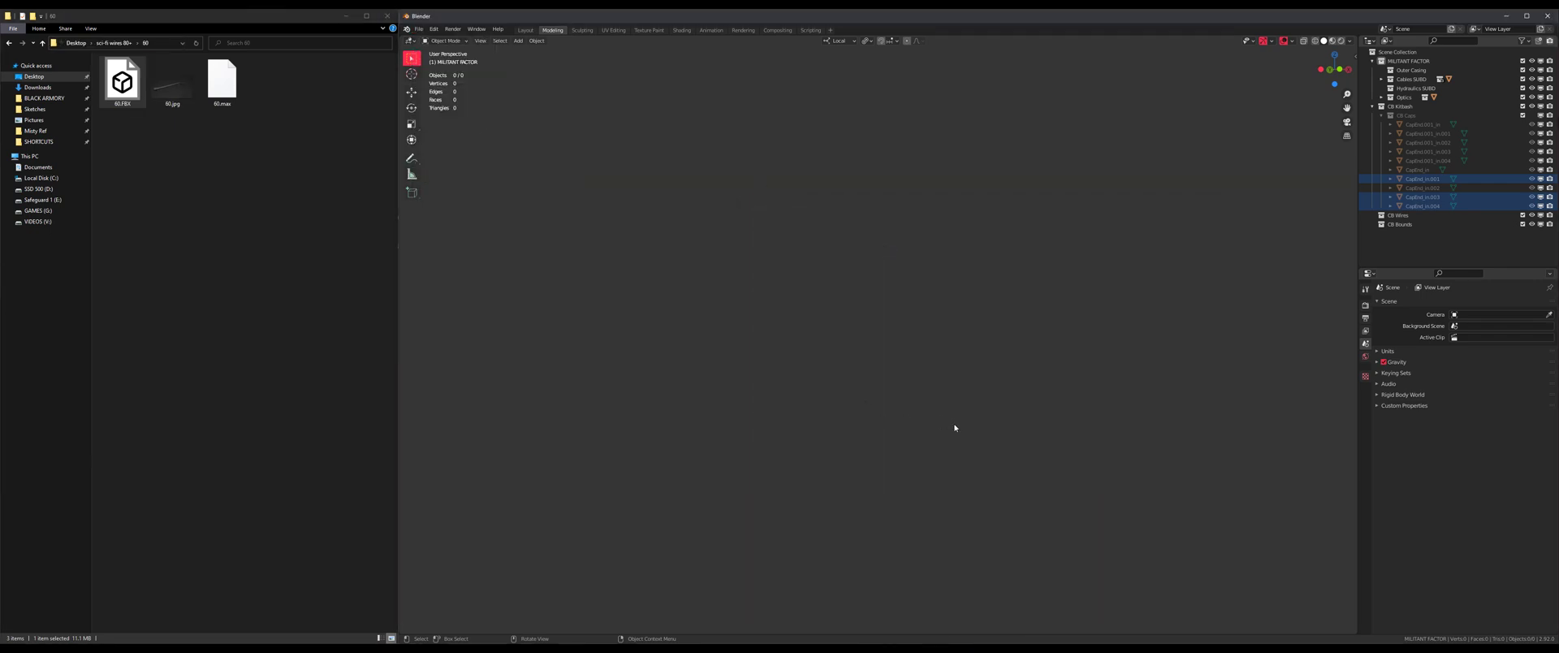
mouse_move(1102, 287)
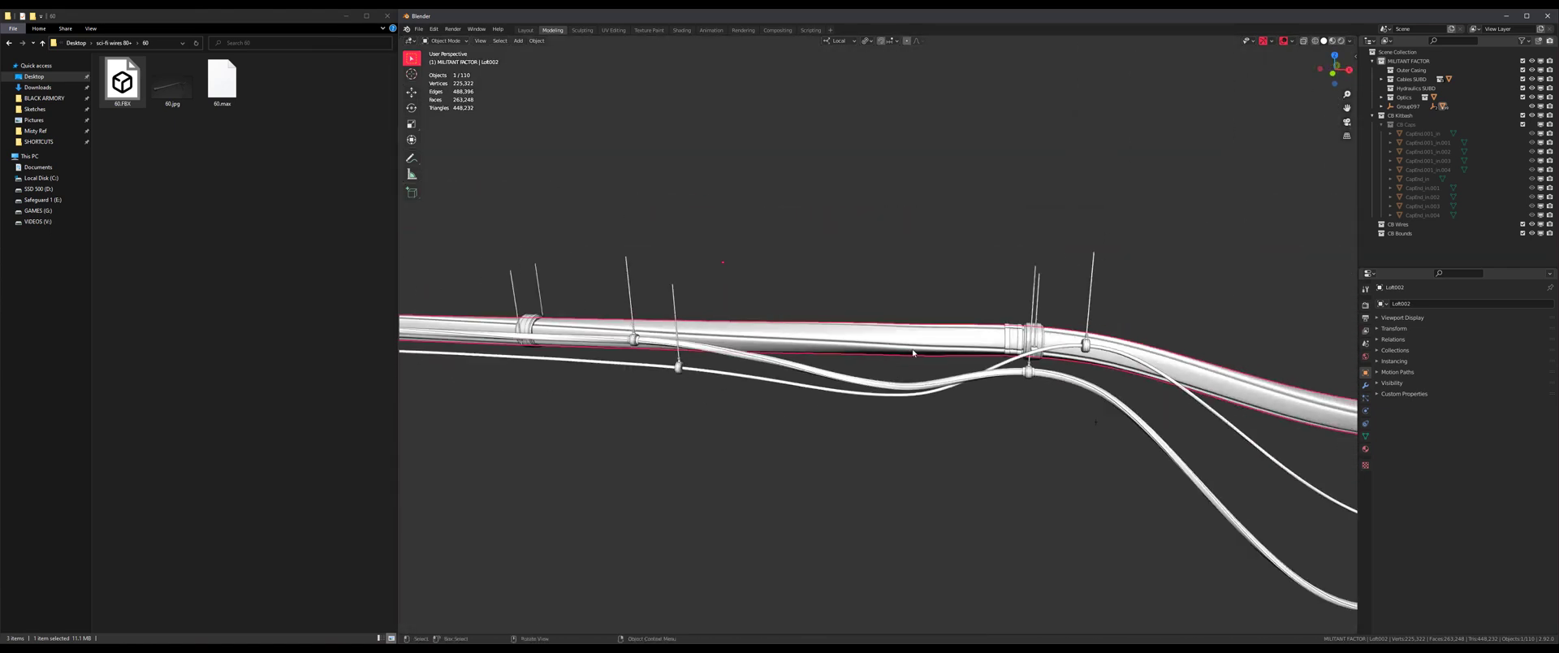
Step: Select Group007's cylinders and Cable002 and unparent them with Clear and Keep Transformation
scroll(down, 3)
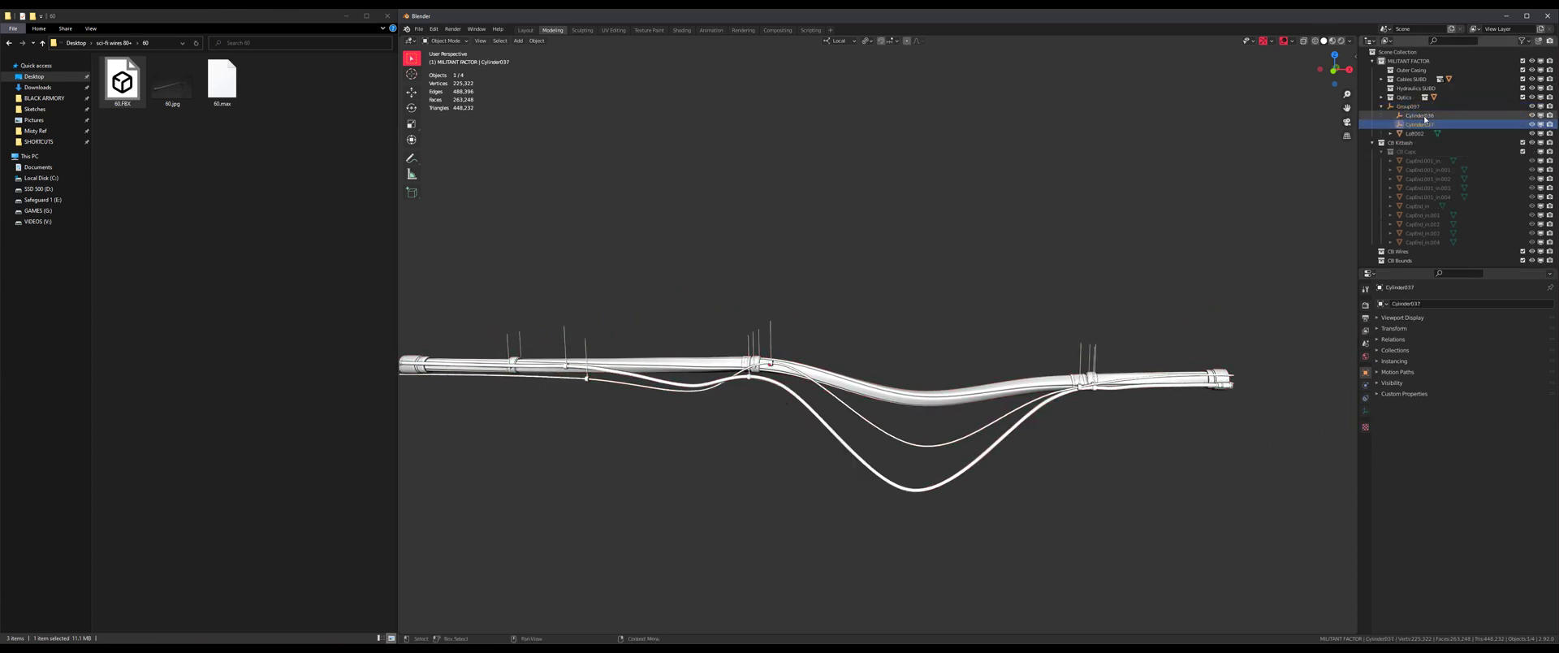
click(1416, 123)
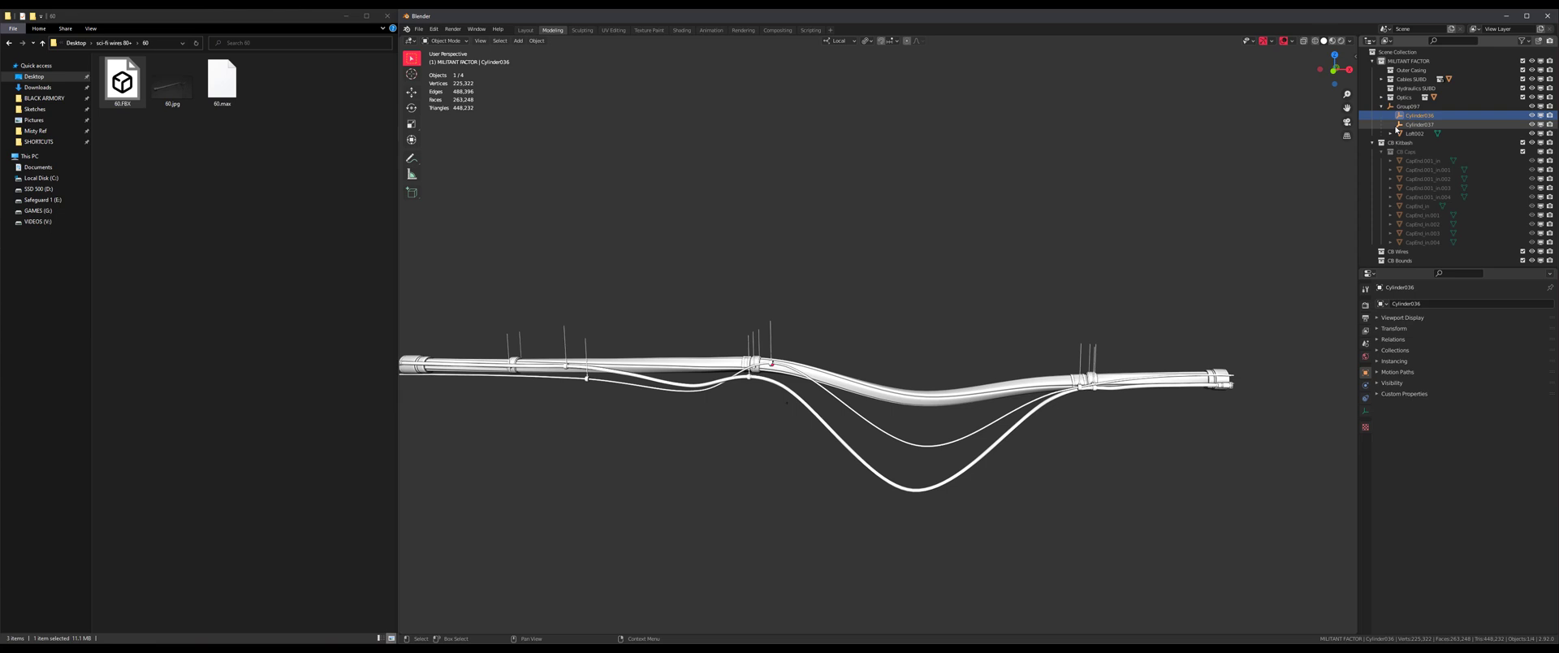
click(1406, 105)
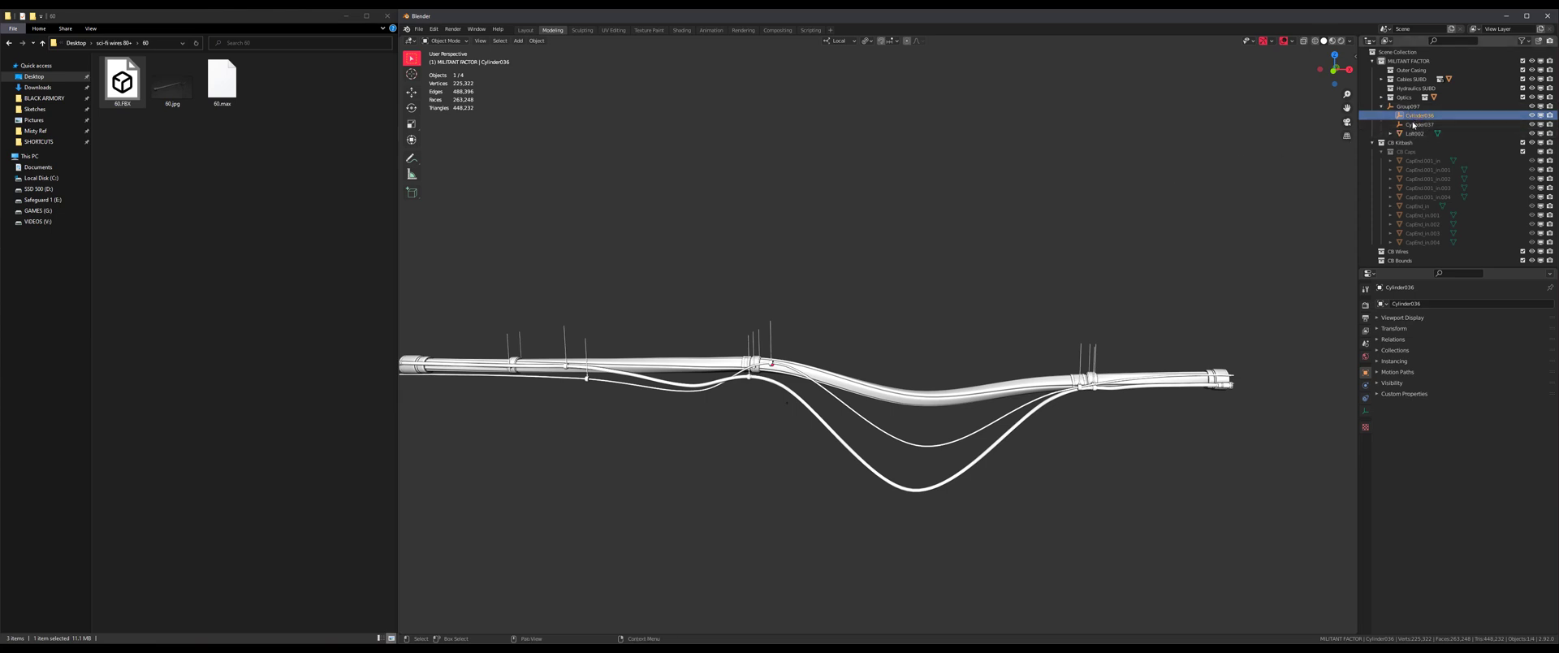
click(1415, 133)
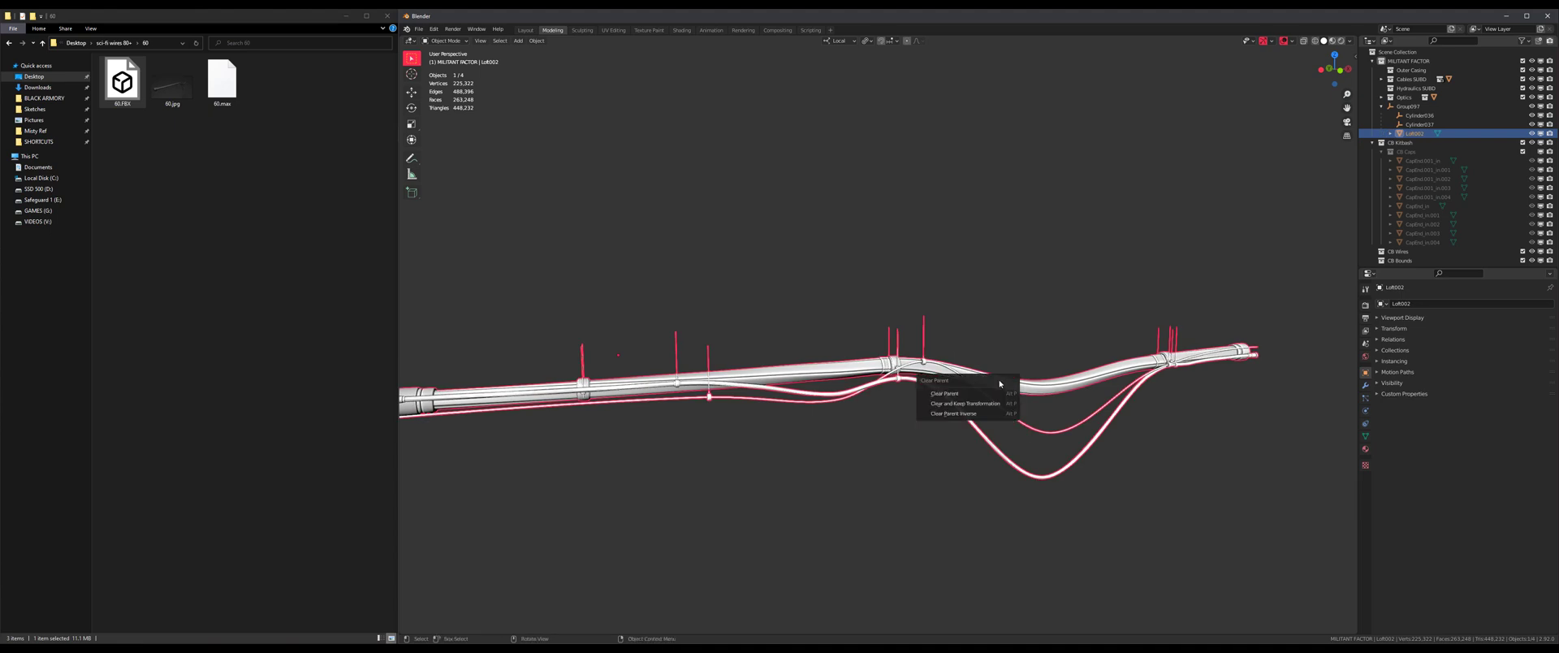
mouse_move(966, 402)
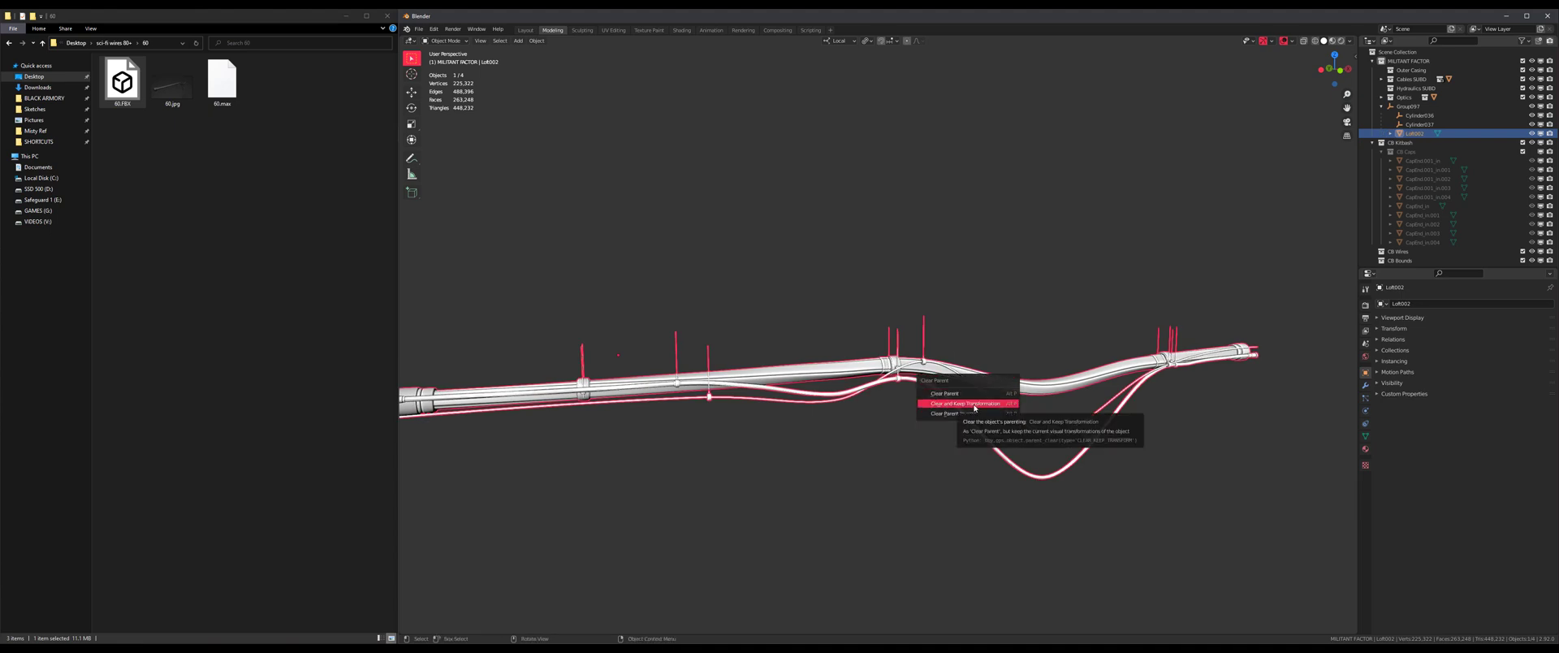
click(964, 402)
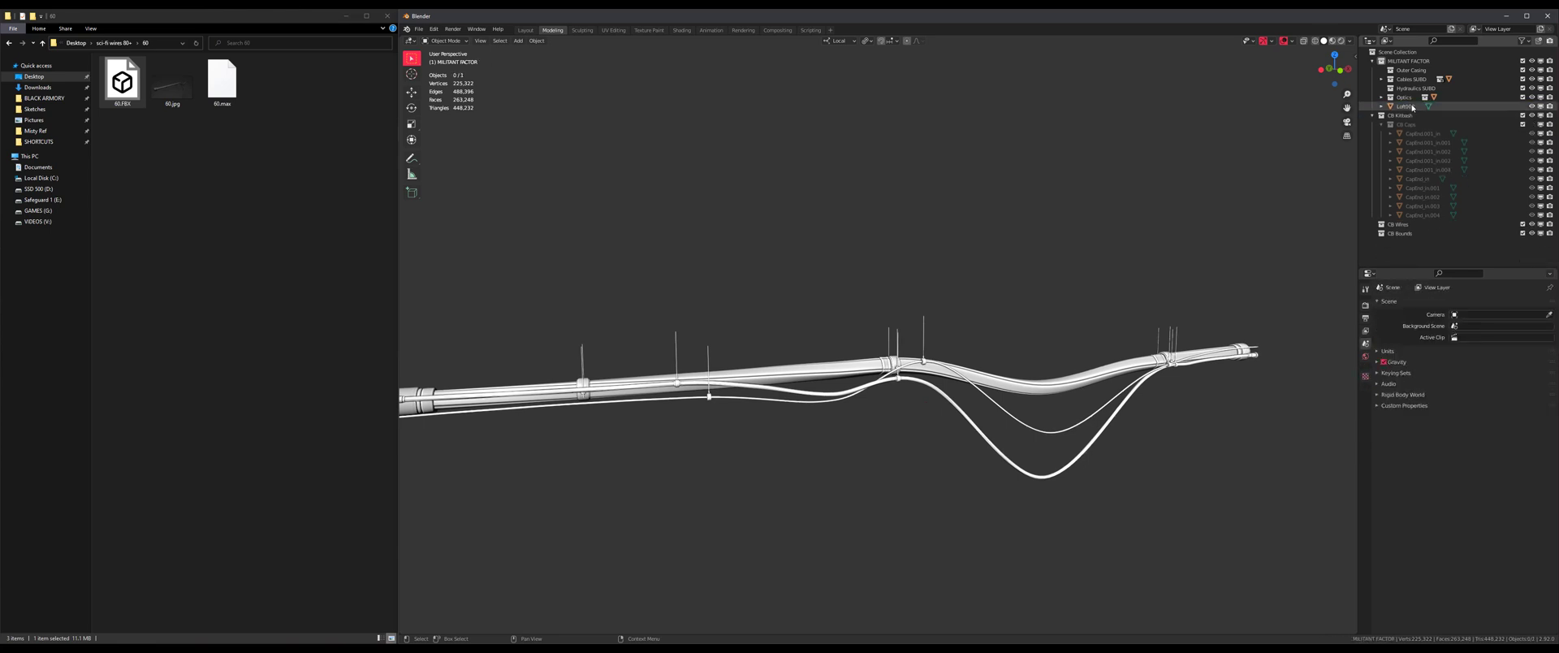
click(1399, 105)
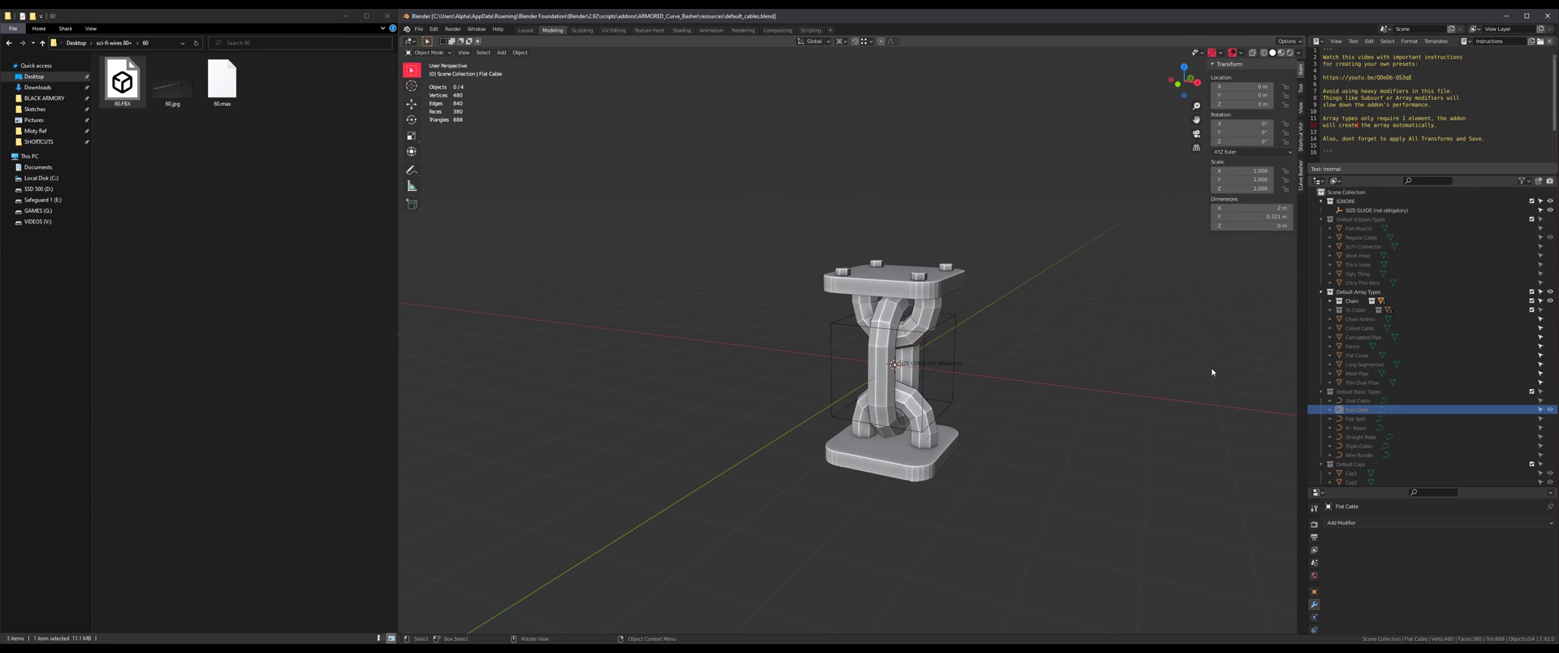
mouse_move(940, 342)
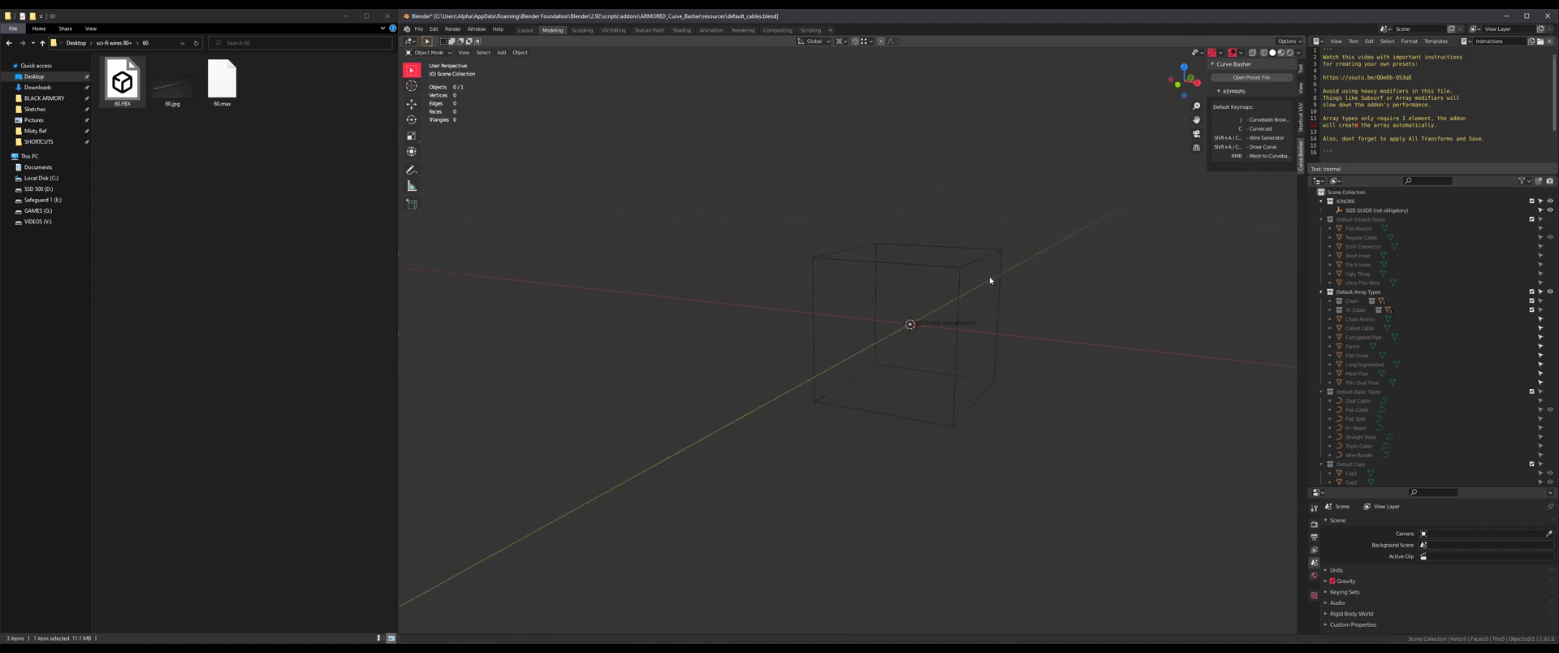
Step: Paste the copied heavy cable into the default cables asset file
key(ctrl+v)
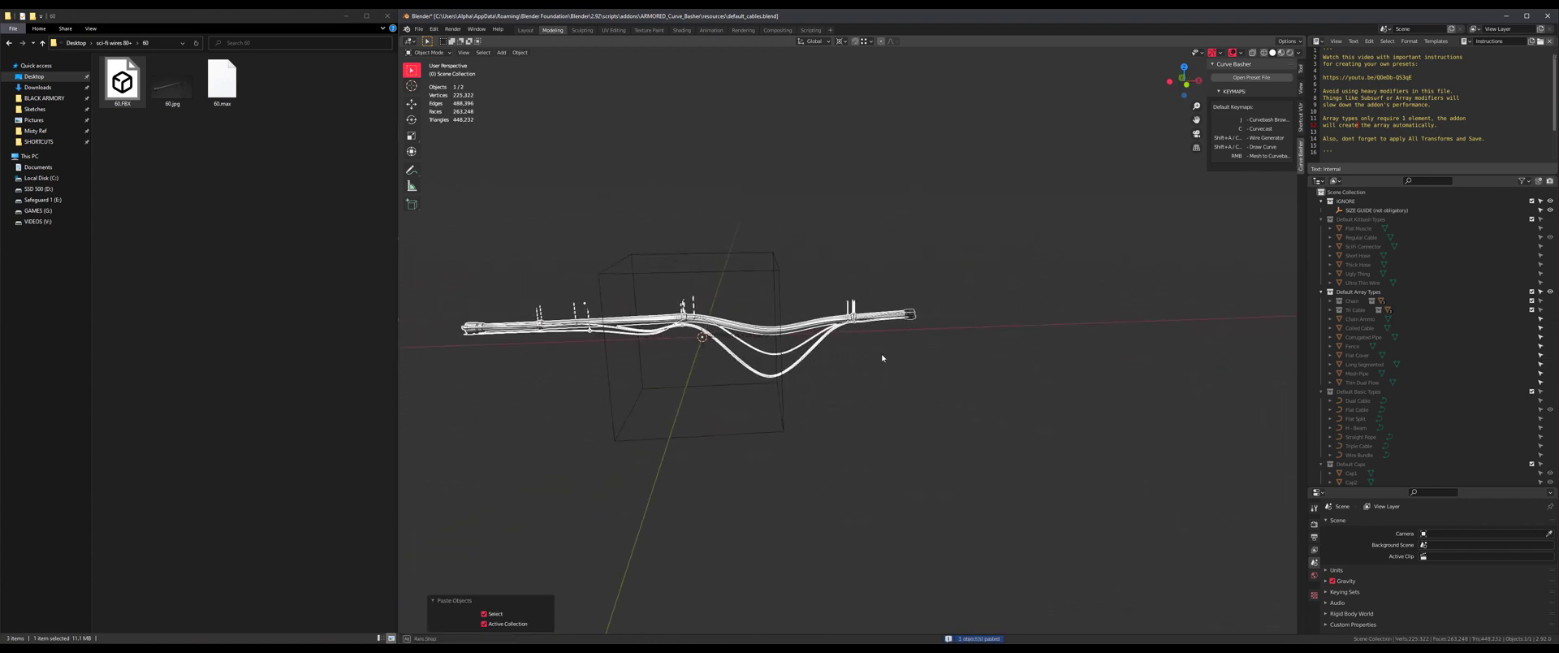
Step: Frame the pasted heavy cable in front orthographic view
key(KP_1)
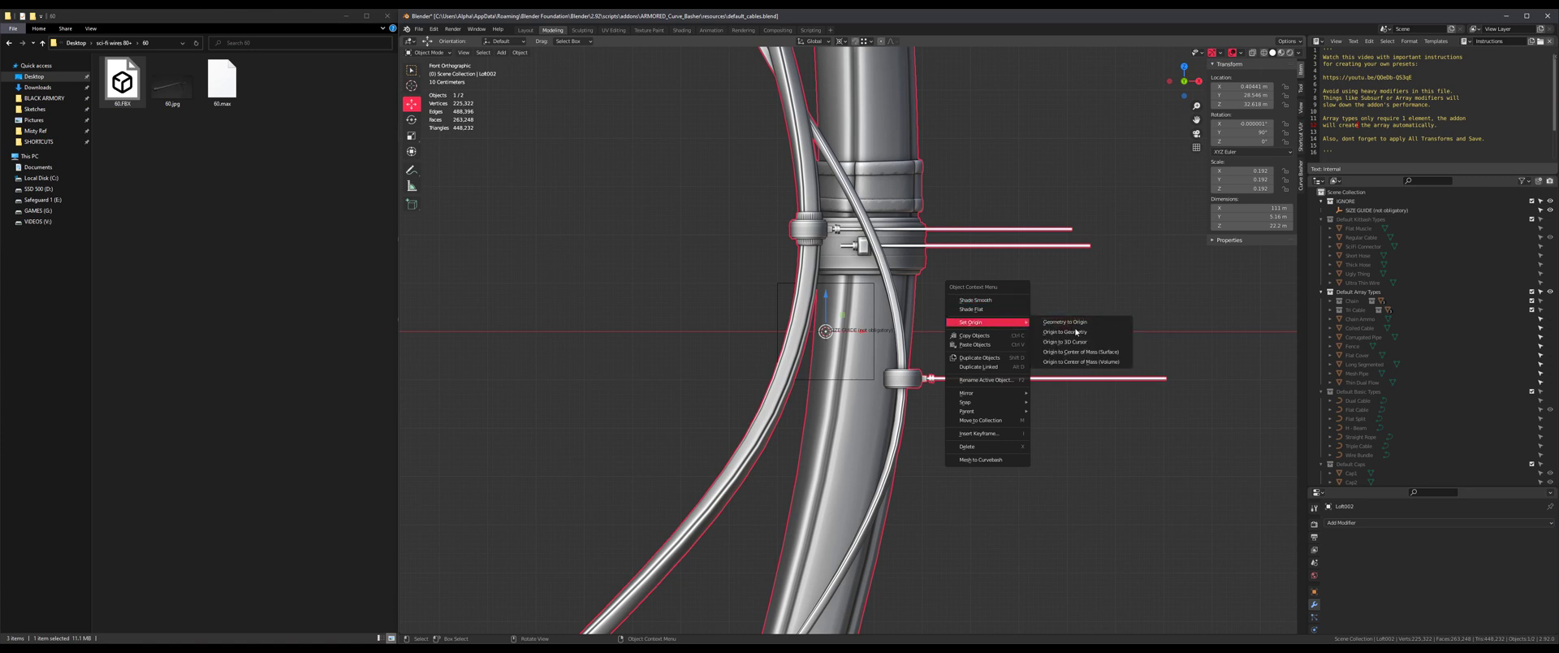
Step: Reset the cable's origin, apply all its transforms and save the asset file
click(1062, 331)
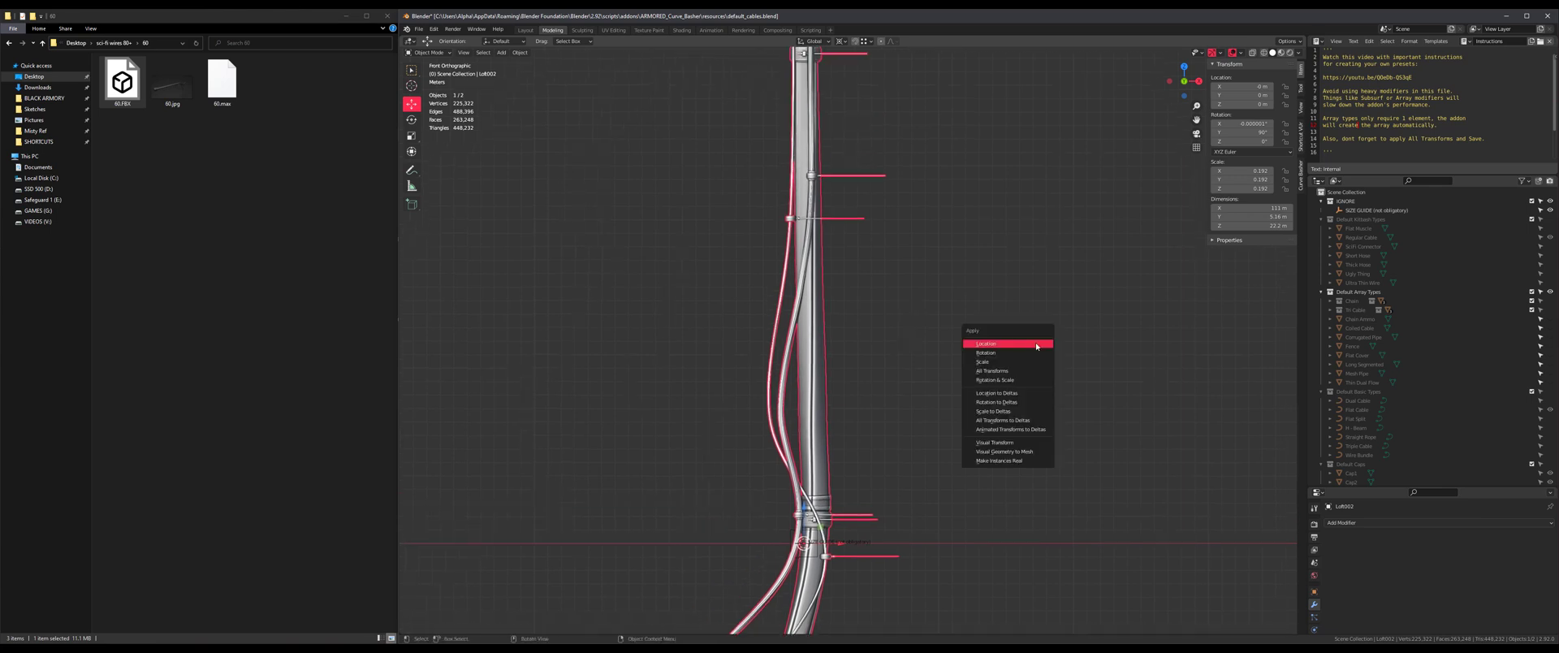
click(984, 343)
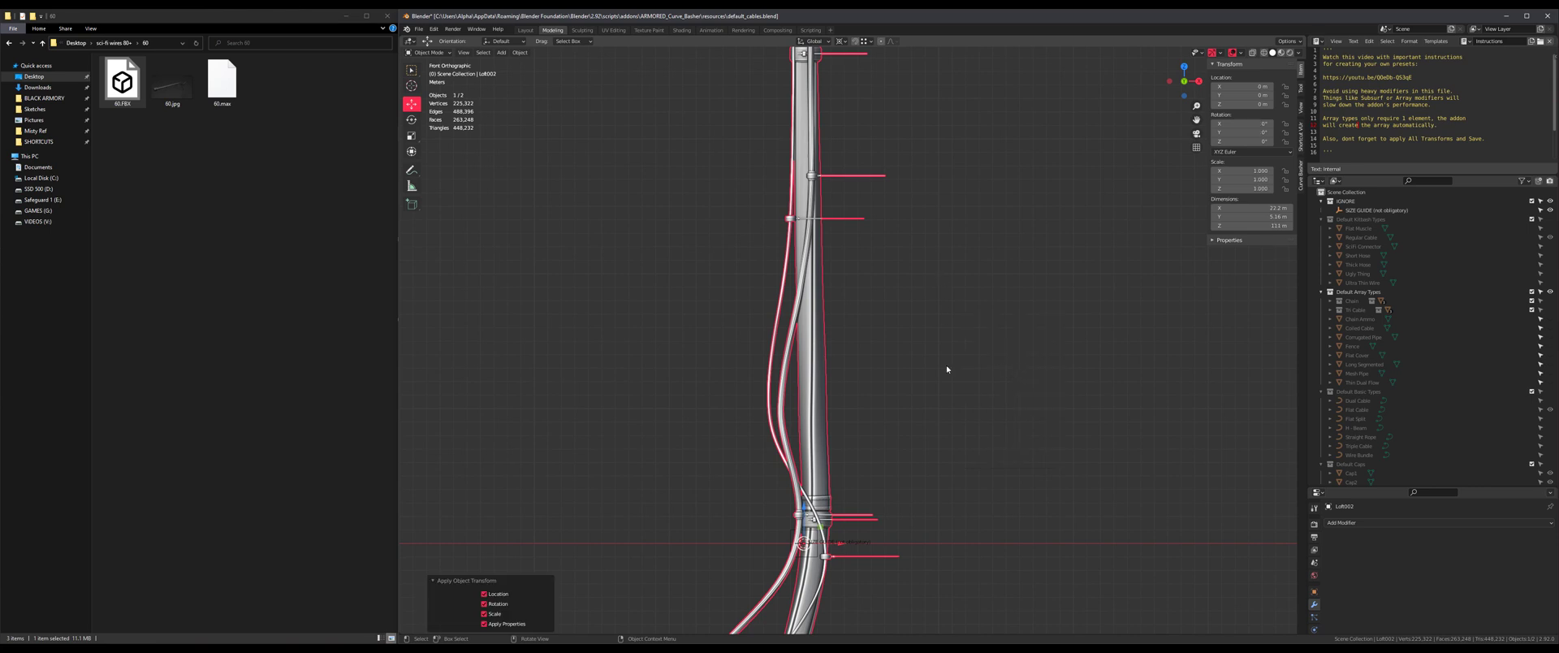
key(ctrl+s)
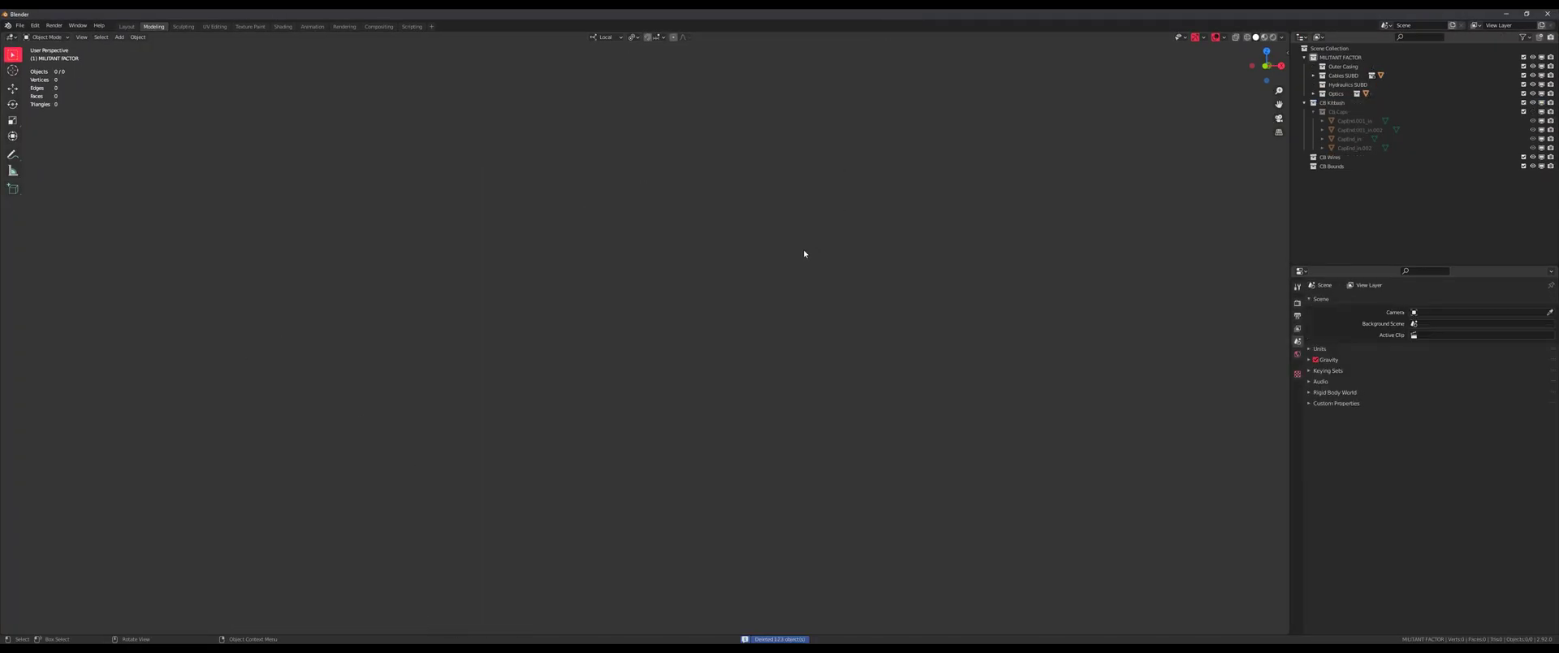
Step: Add cubes to the test scene and run the Wire Generator between them
click(118, 38)
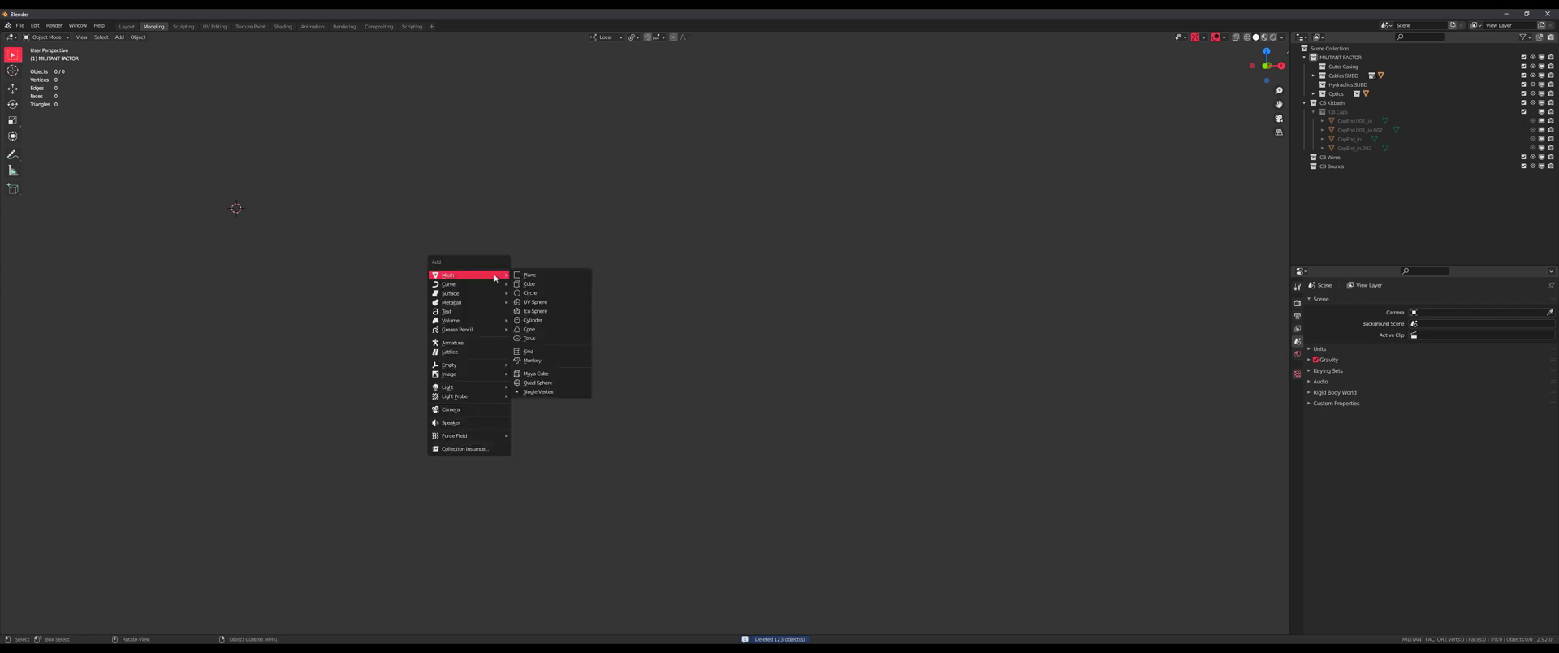
click(529, 282)
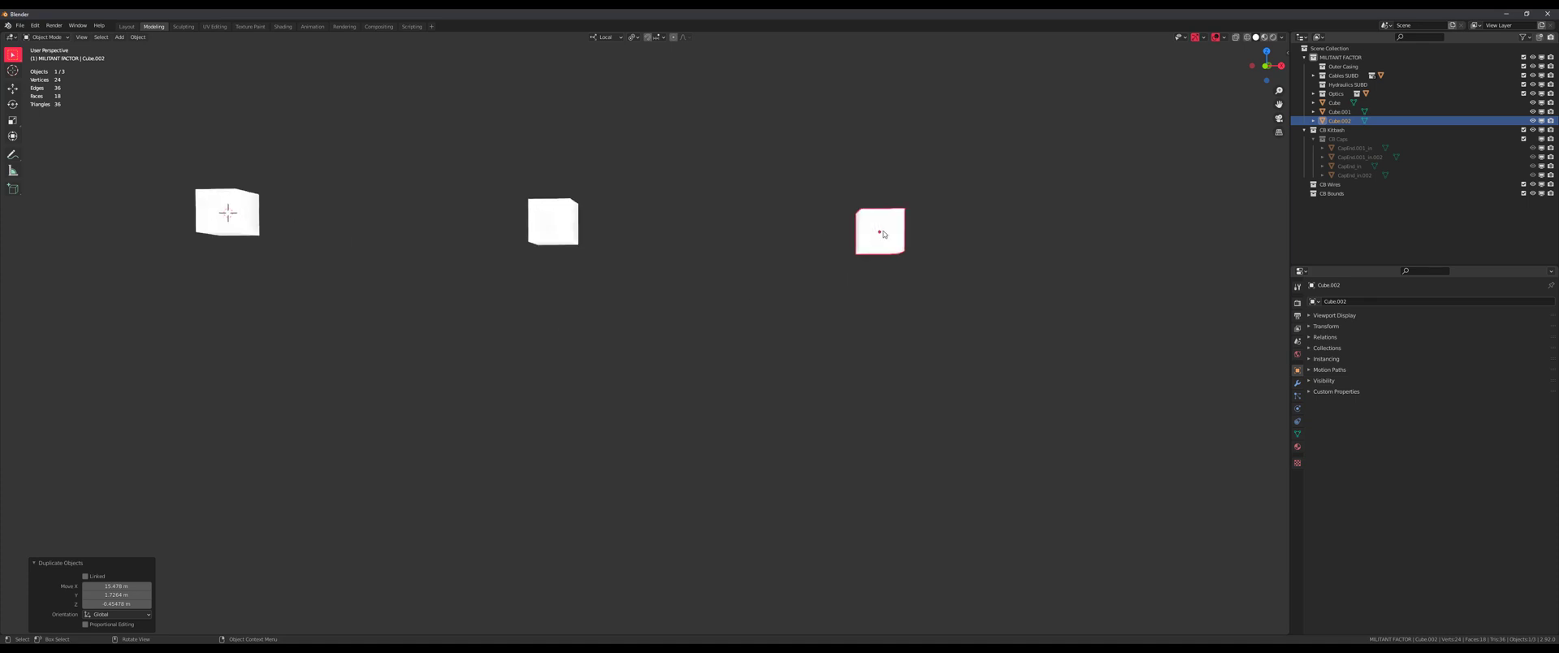
click(118, 38)
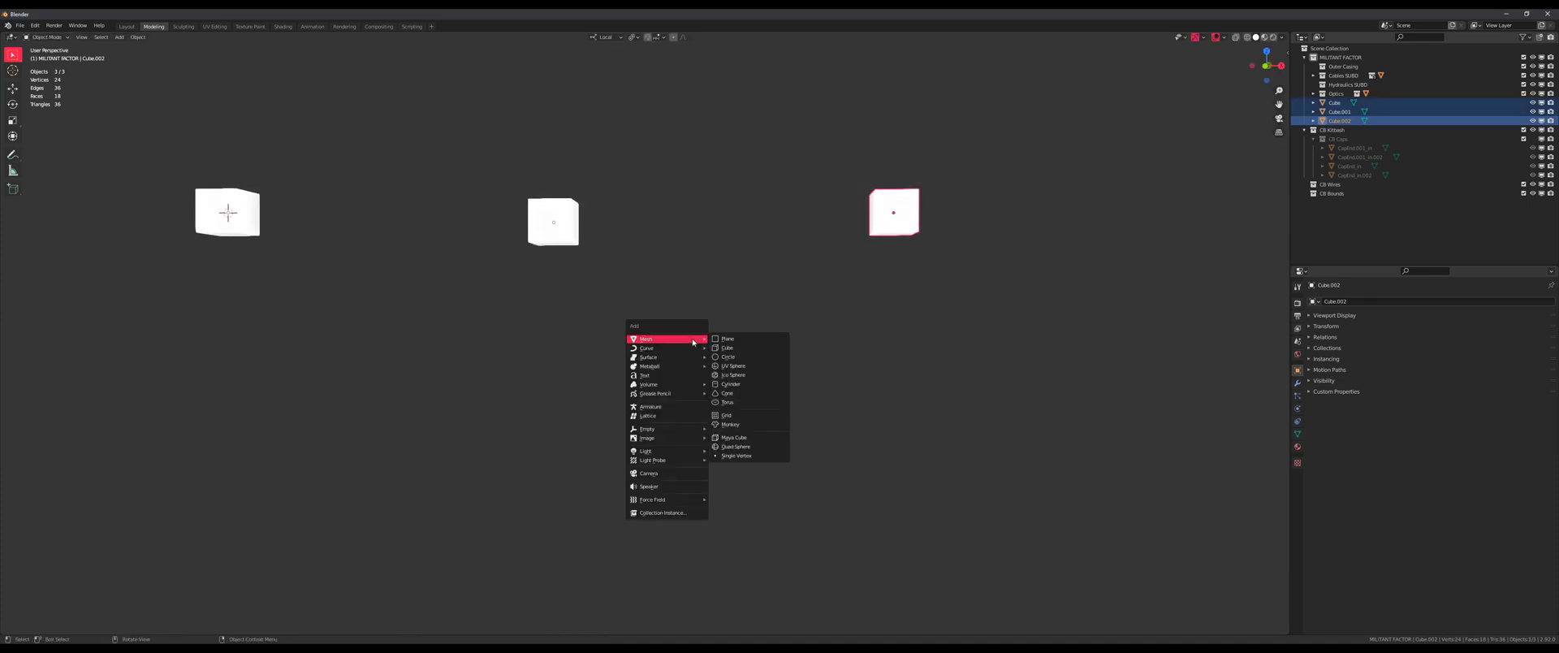
mouse_move(477, 348)
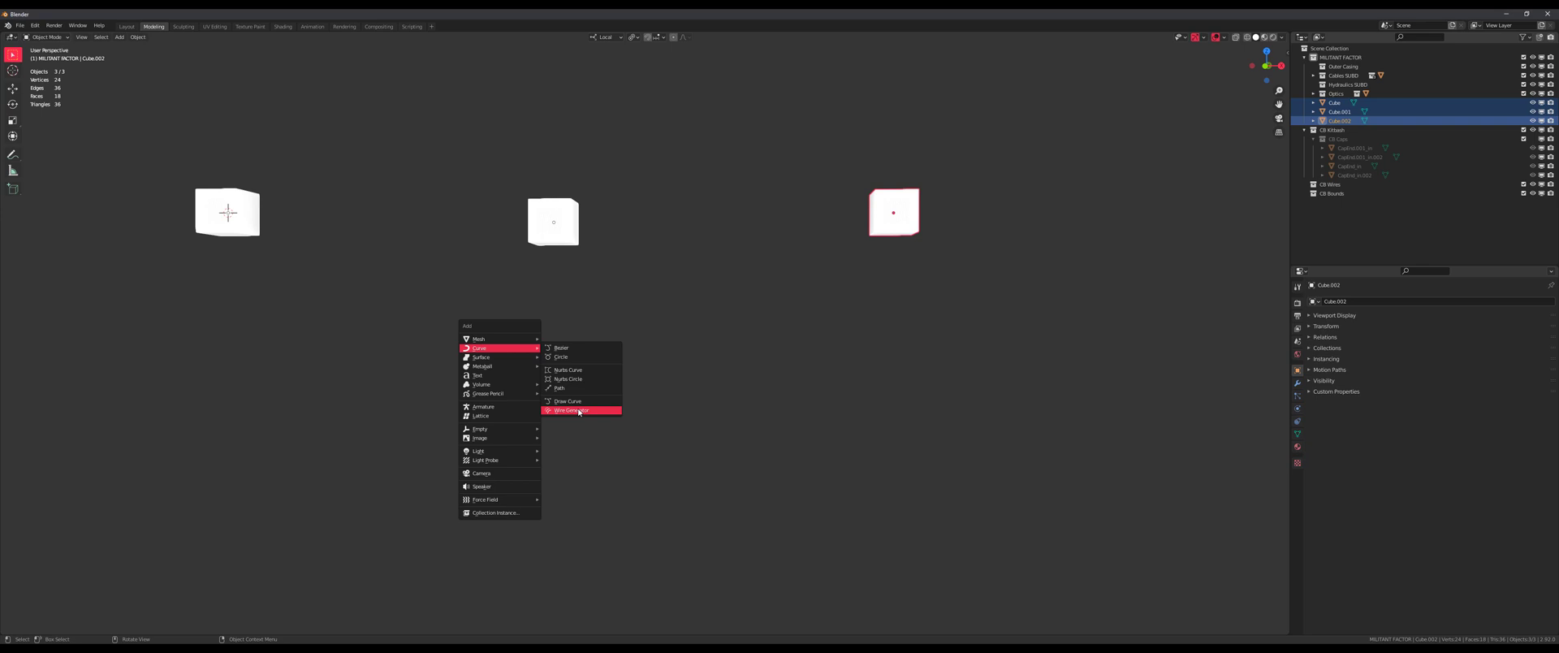
click(570, 409)
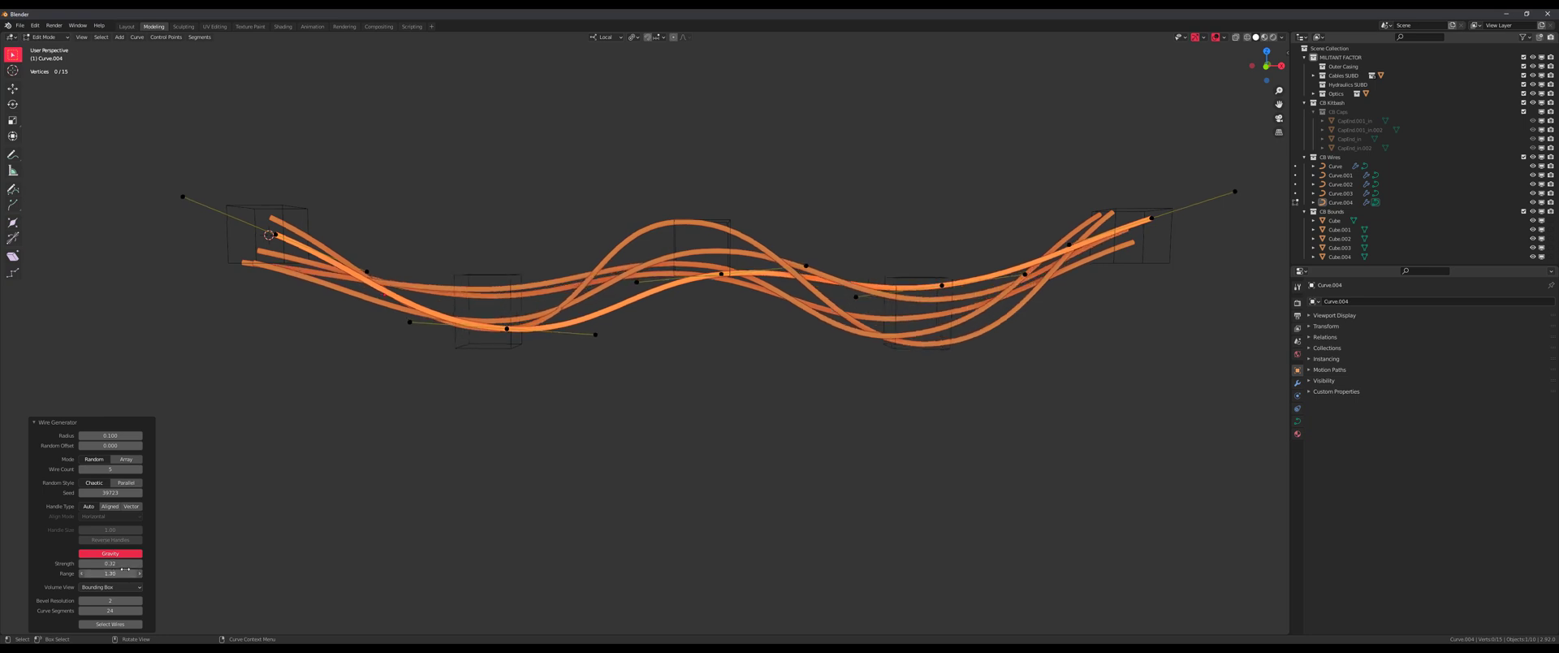
Step: Switch back to the default_cables file to rename the new cable preset
key(Tab)
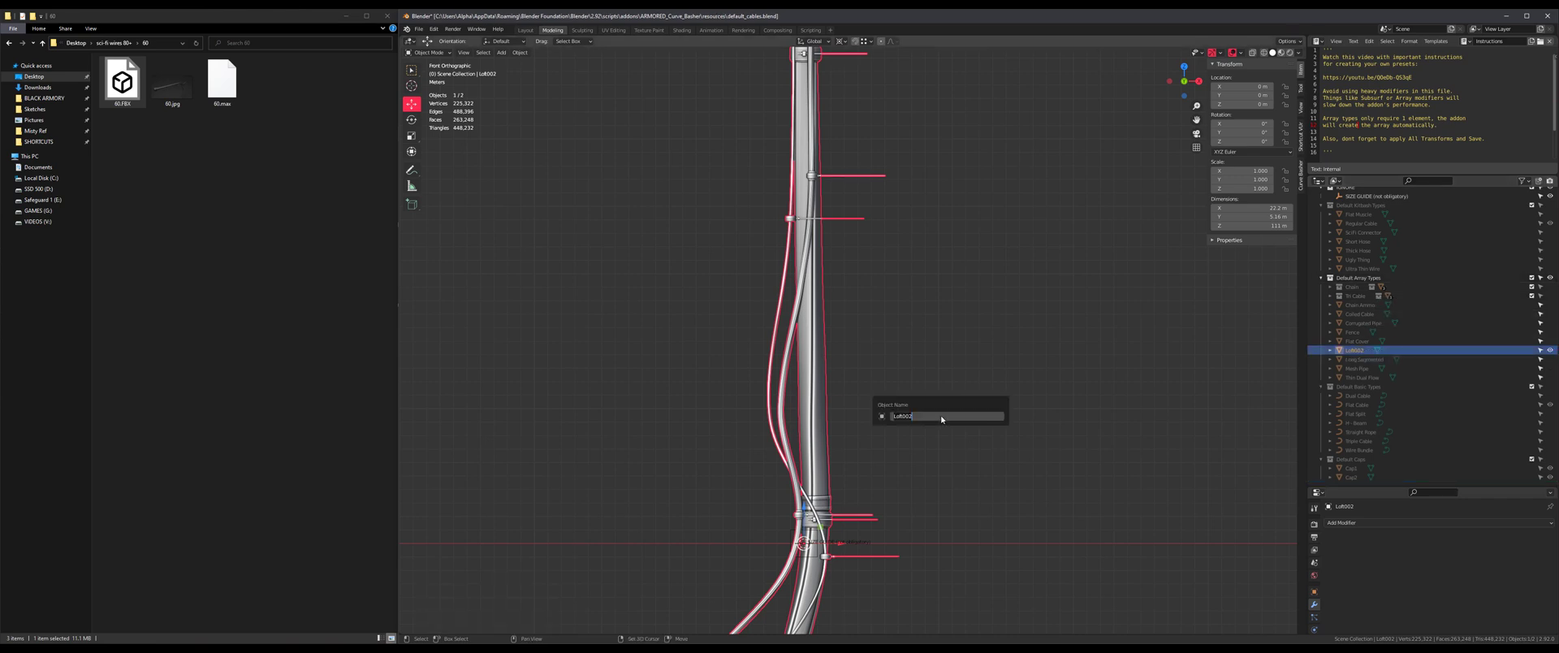
Step: Name the pasted cable 'Heavy AF' in the Default Array Types collection
text(Heavy AF)
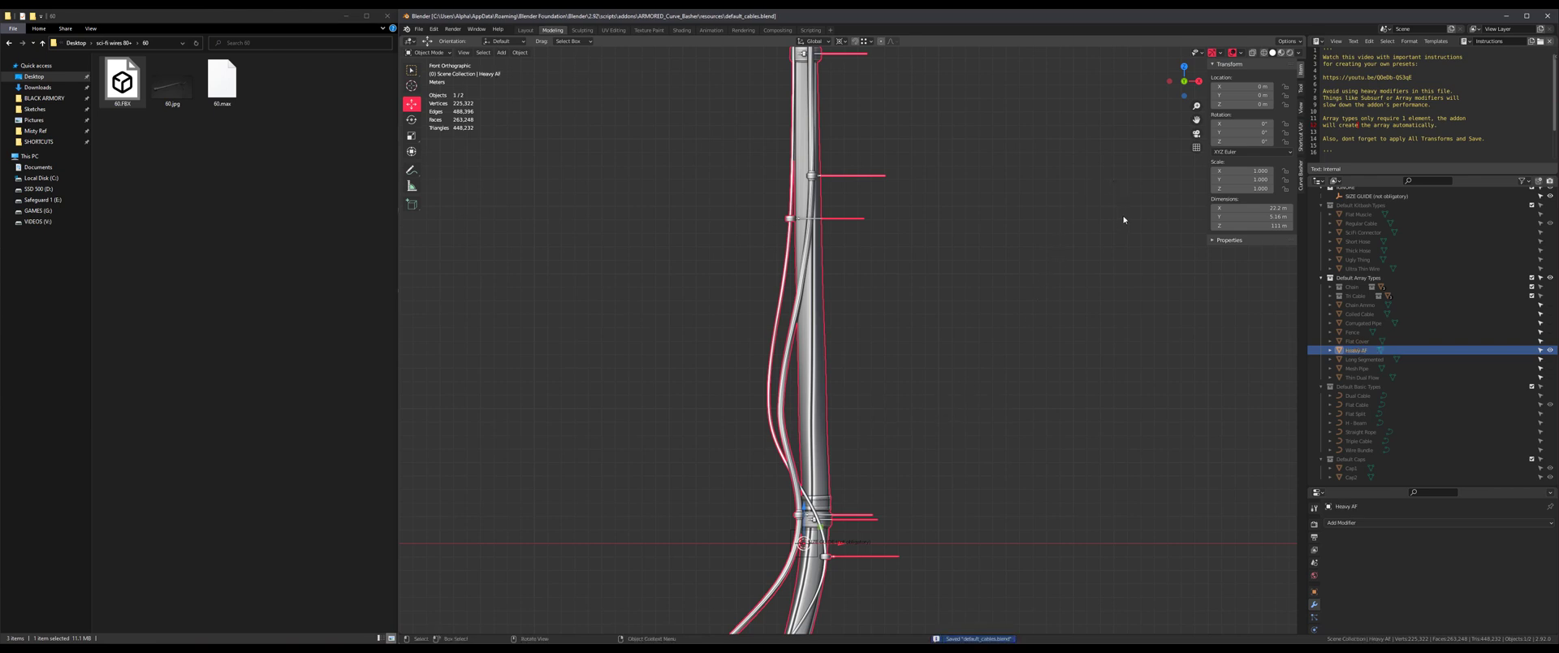
mouse_move(840, 620)
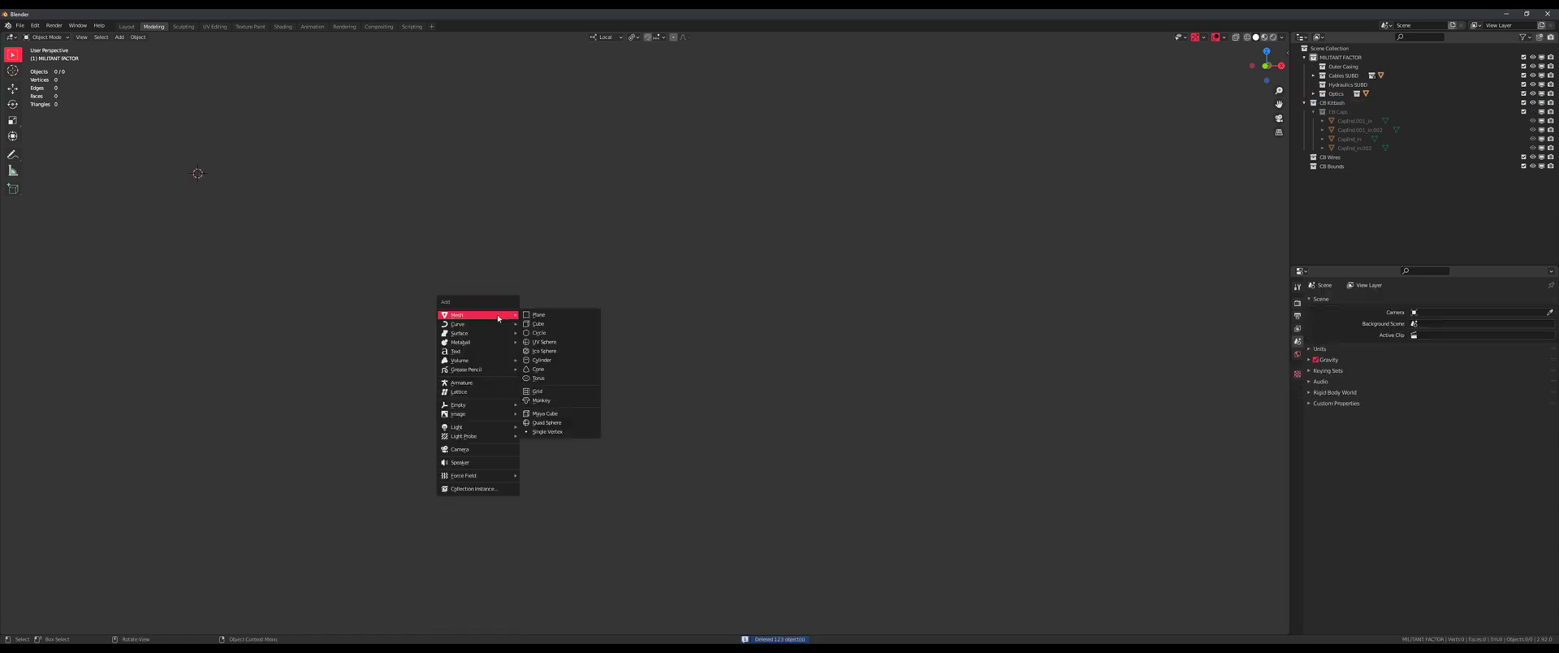
Step: Add cubes, generate wires between them and lower the Strength so they sag less
click(537, 323)
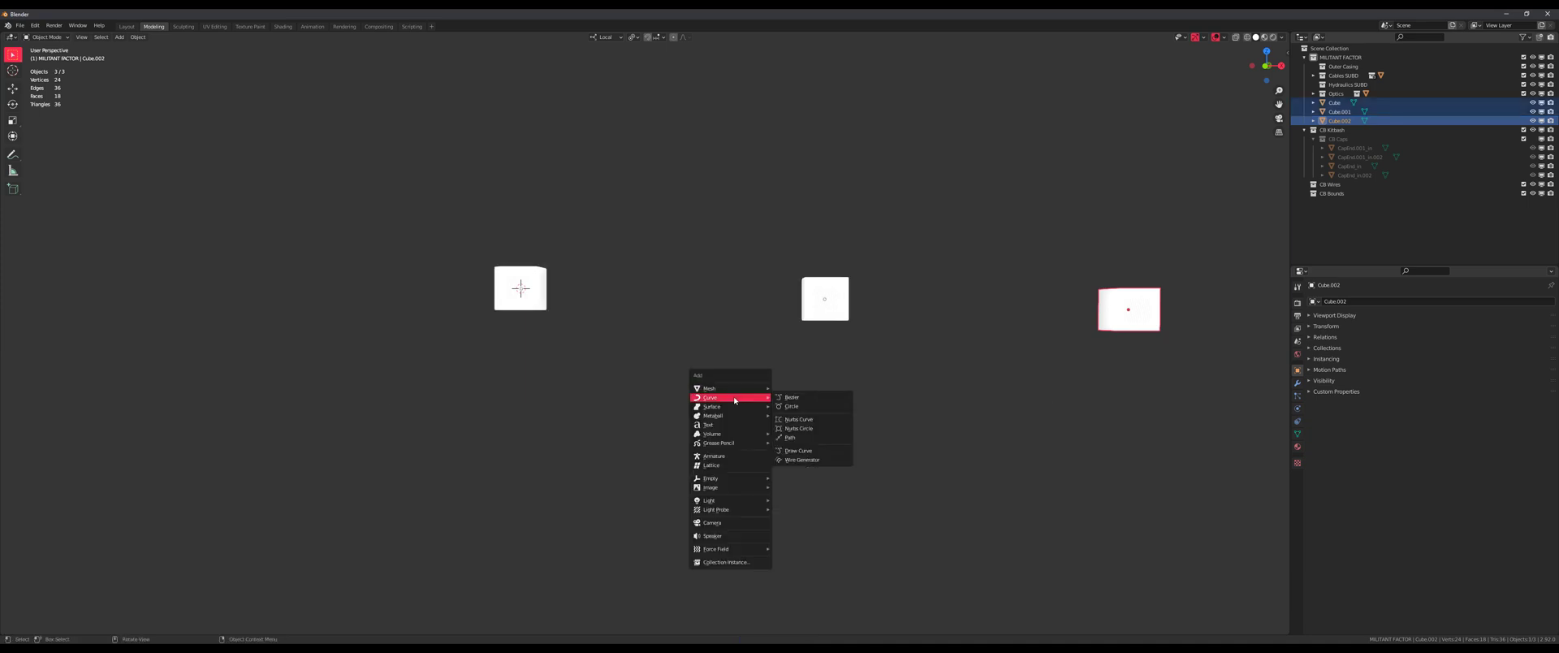
click(802, 459)
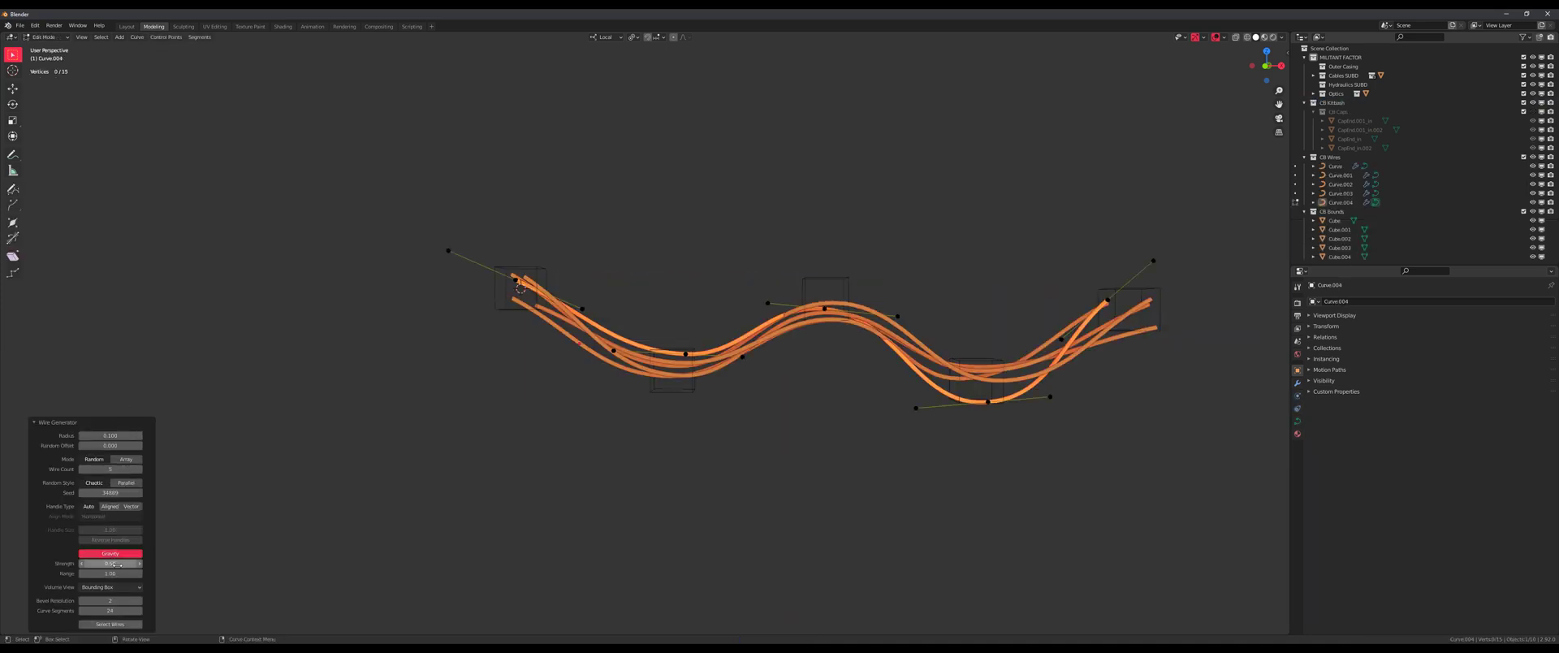
drag(109, 563, 104, 563)
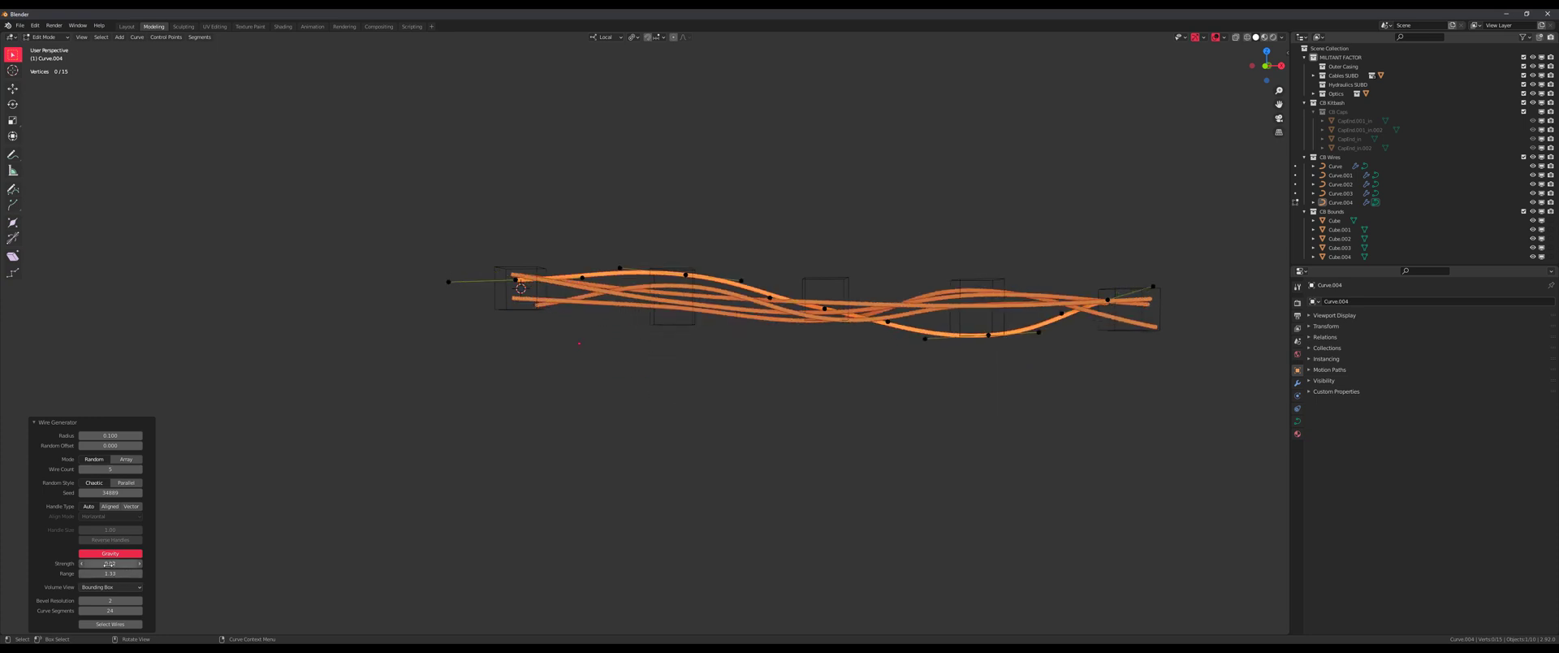
Step: Apply the Heavy AF array preset to the generated wires and inspect the heavy cables
key(Tab)
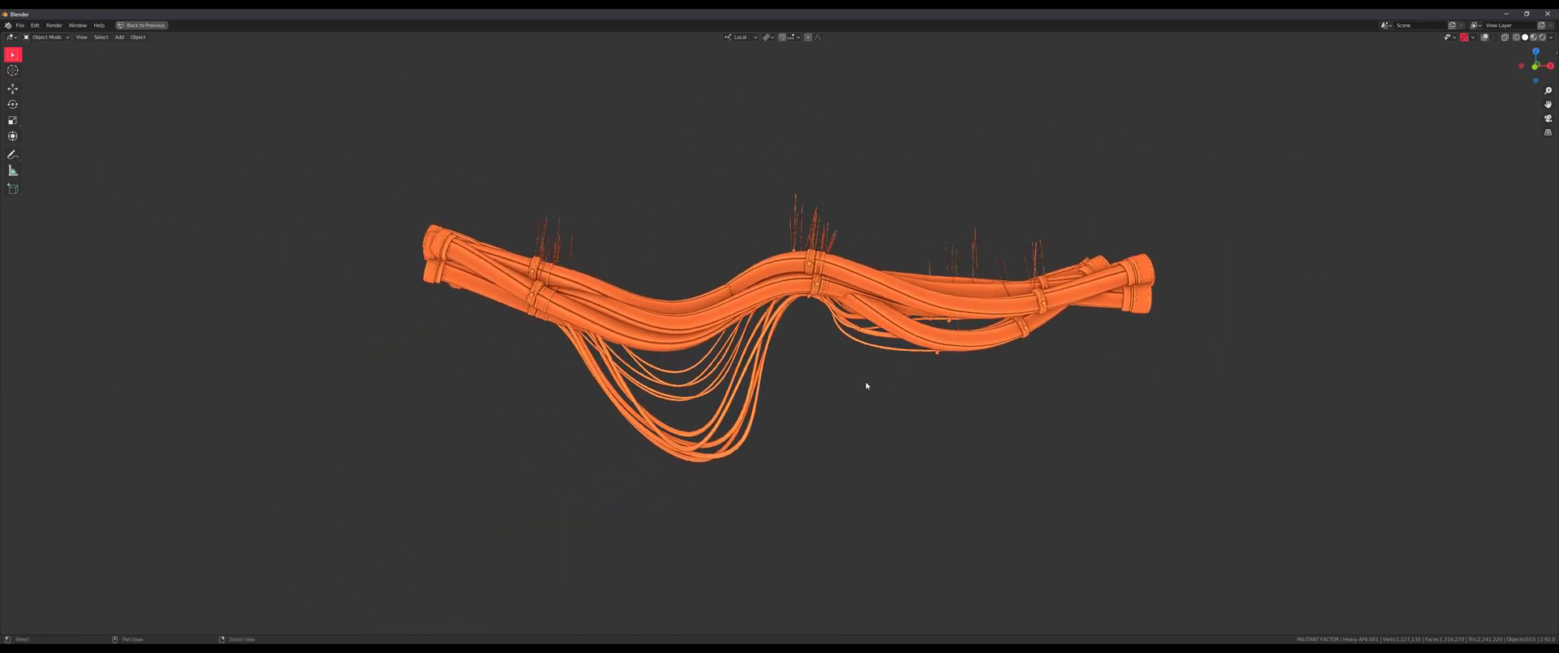
drag(865, 384, 636, 380)
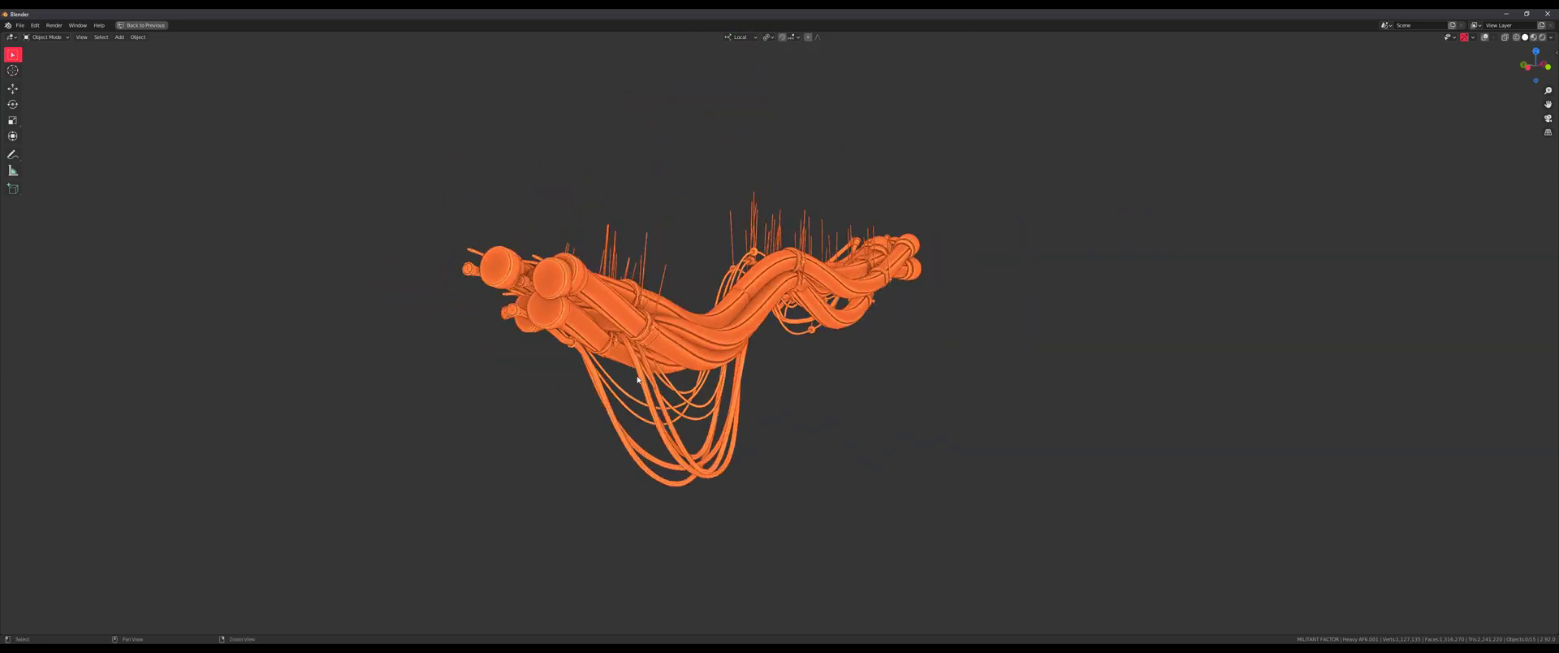